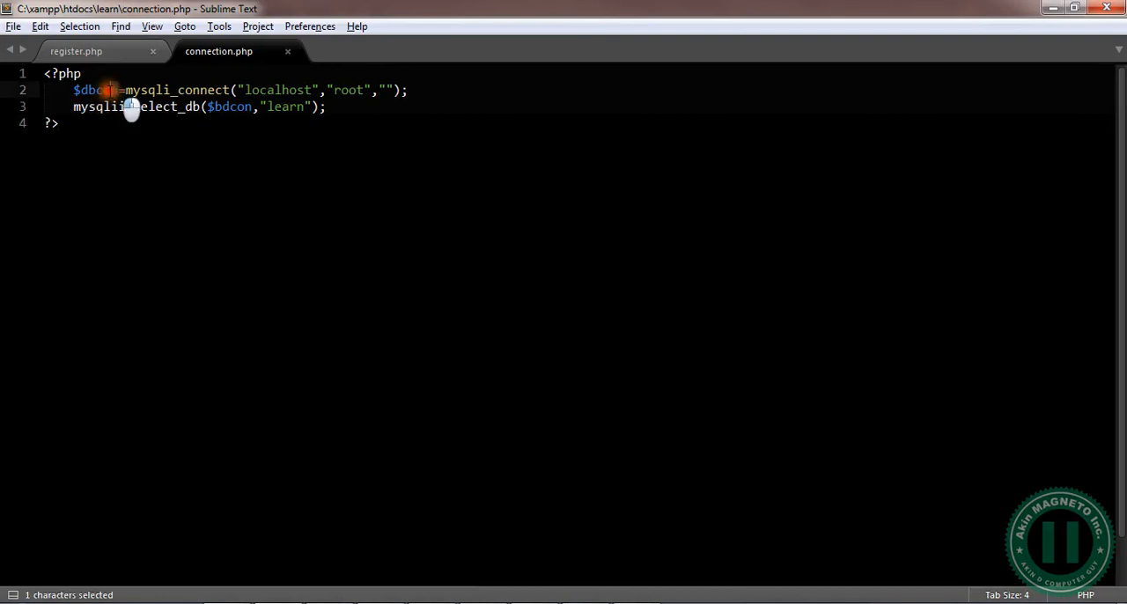
# Name the connection variable $dbcon in both lines of connection.php and save.
pyautogui.doubleClick(95, 90)
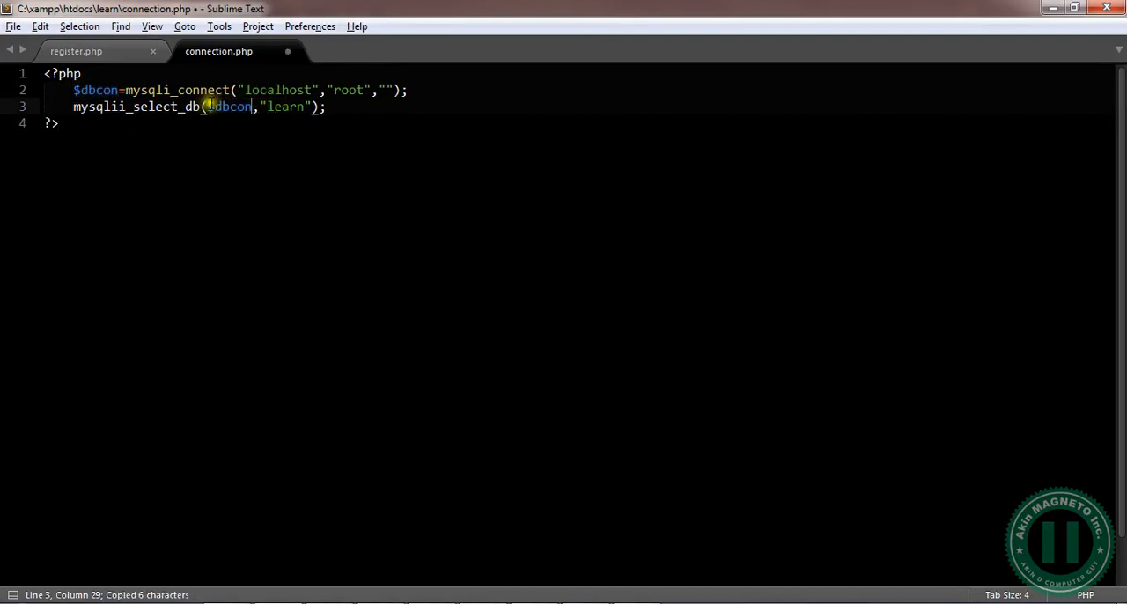
pyautogui.press('ctrl+s')
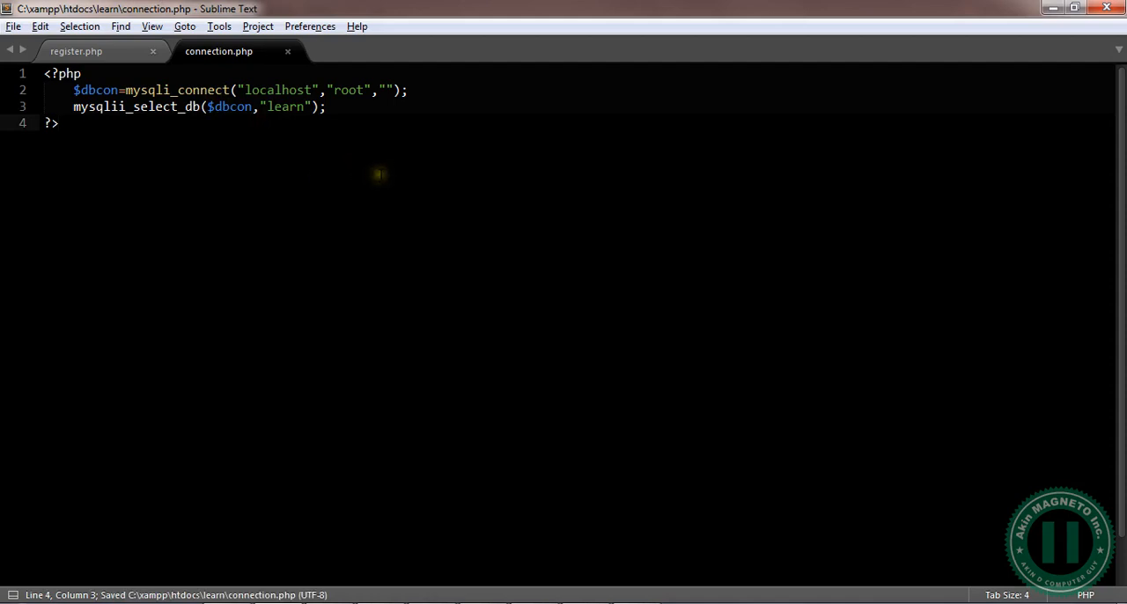
pyautogui.moveTo(204, 143)
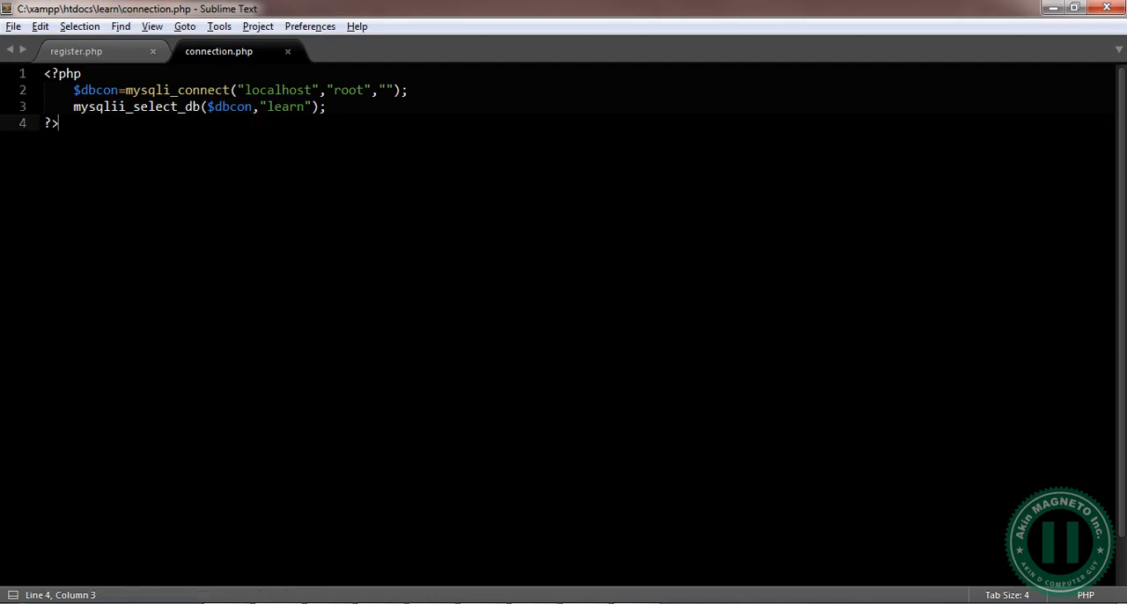
# Add role="form" to the form tag in register.php.
pyautogui.click(76, 51)
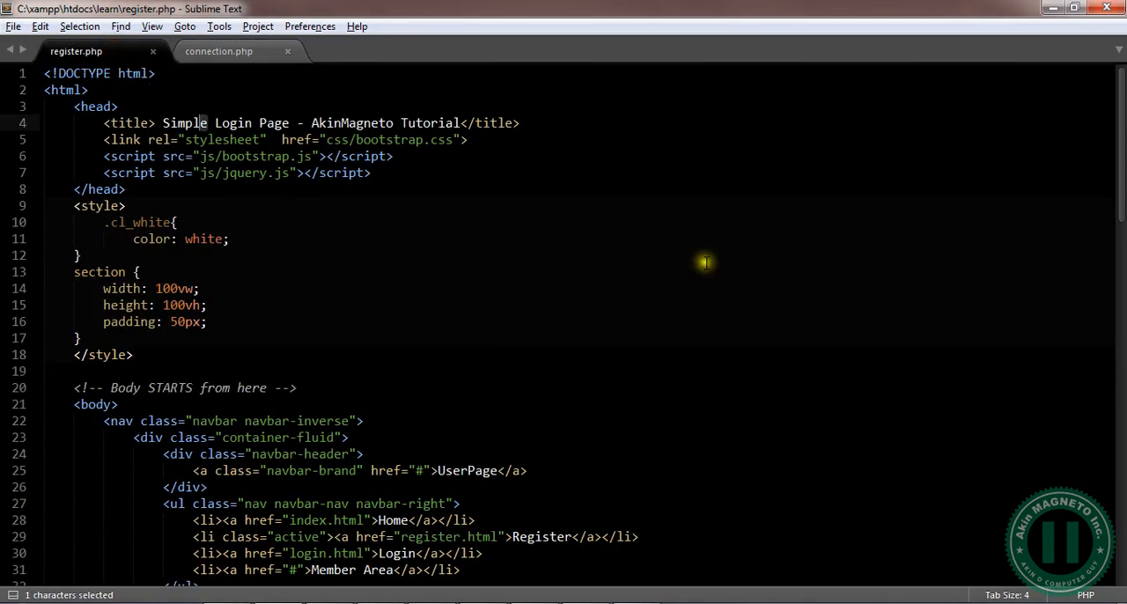
pyautogui.scroll(-3)
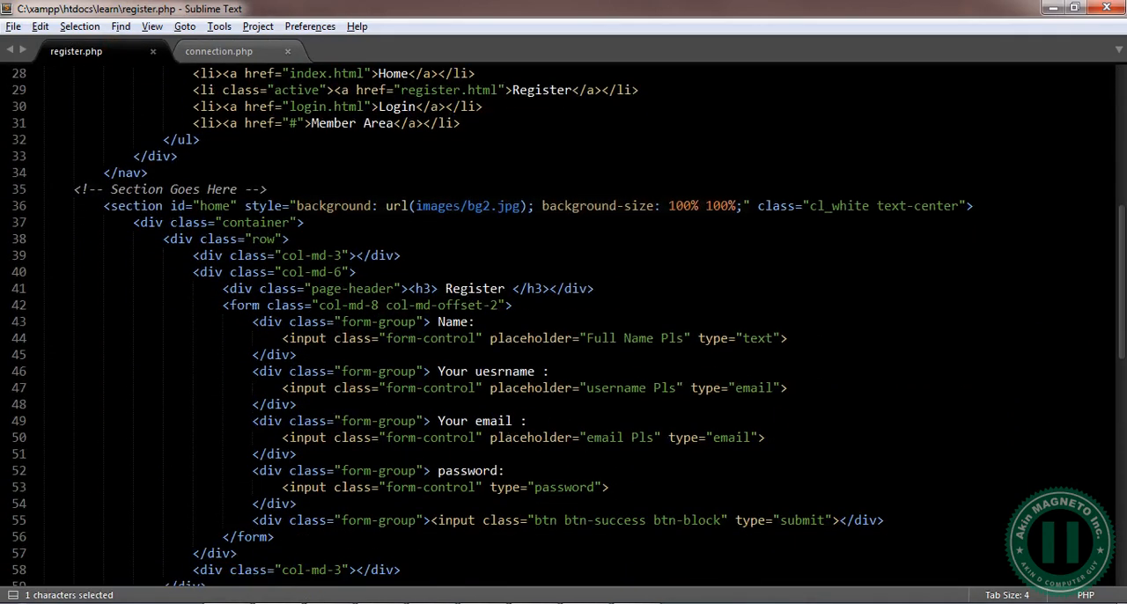
pyautogui.scroll(-3)
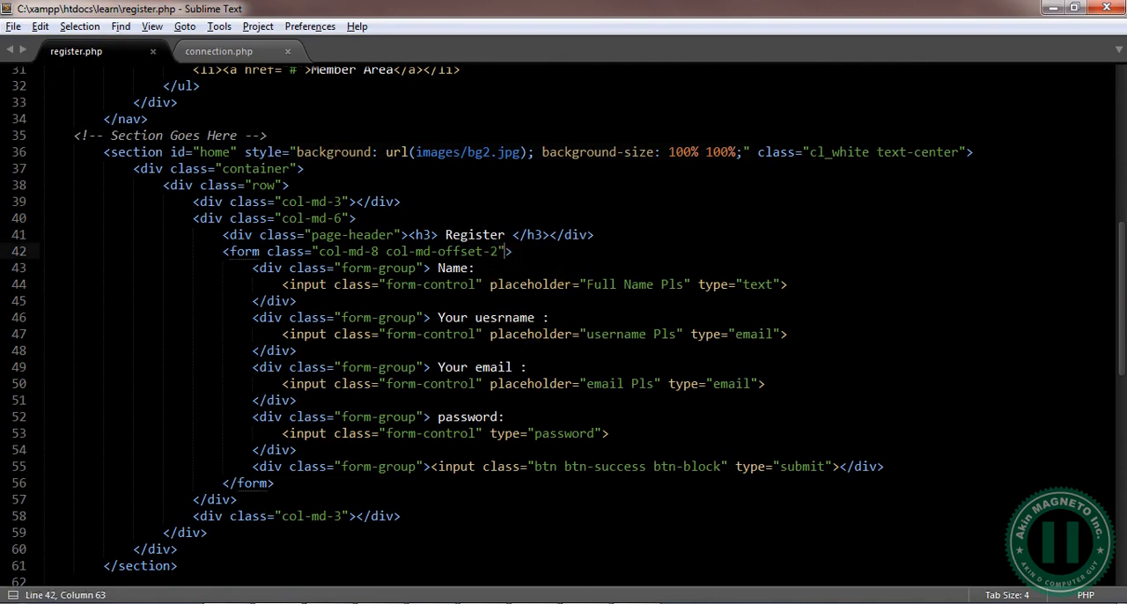
pyautogui.write('rol')
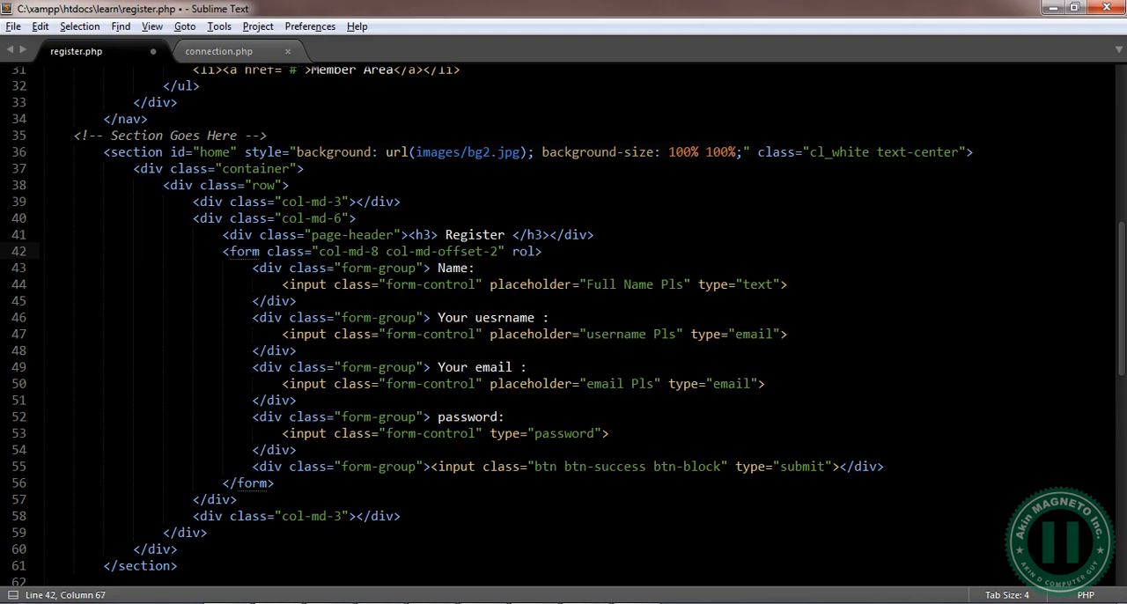
pyautogui.doubleClick(528, 283)
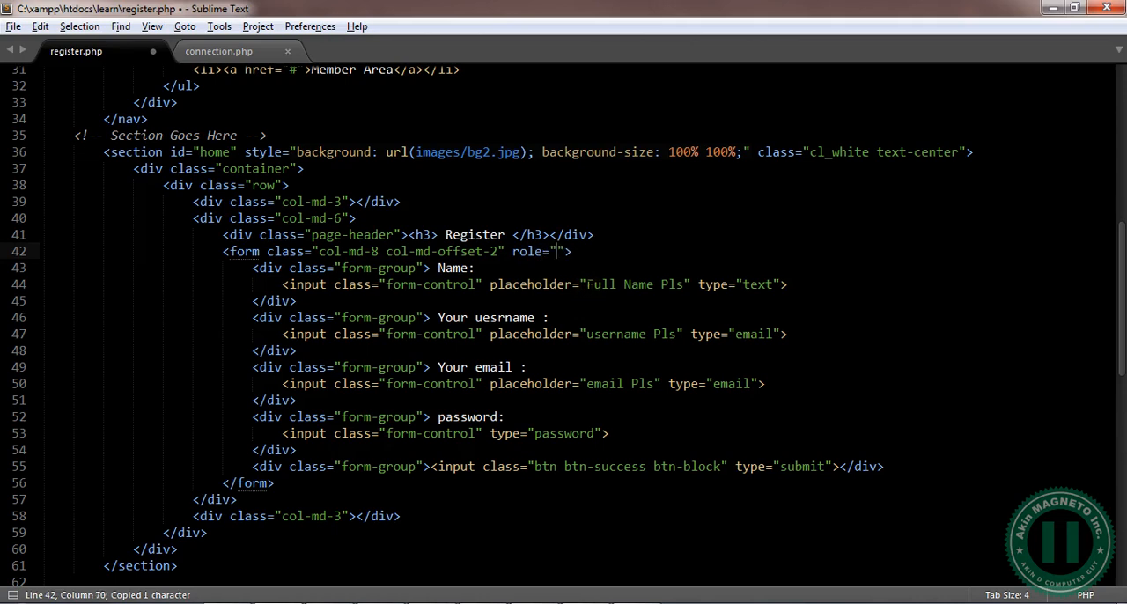
pyautogui.write('form')
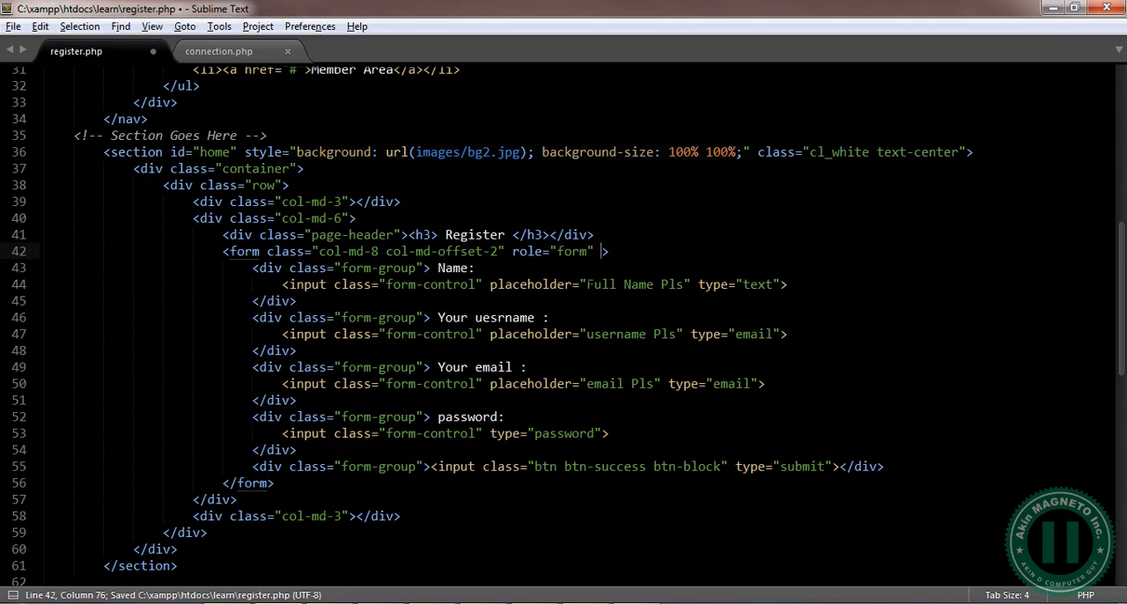
# Set the form's action to "./registration.php".
pyautogui.write('action=""')
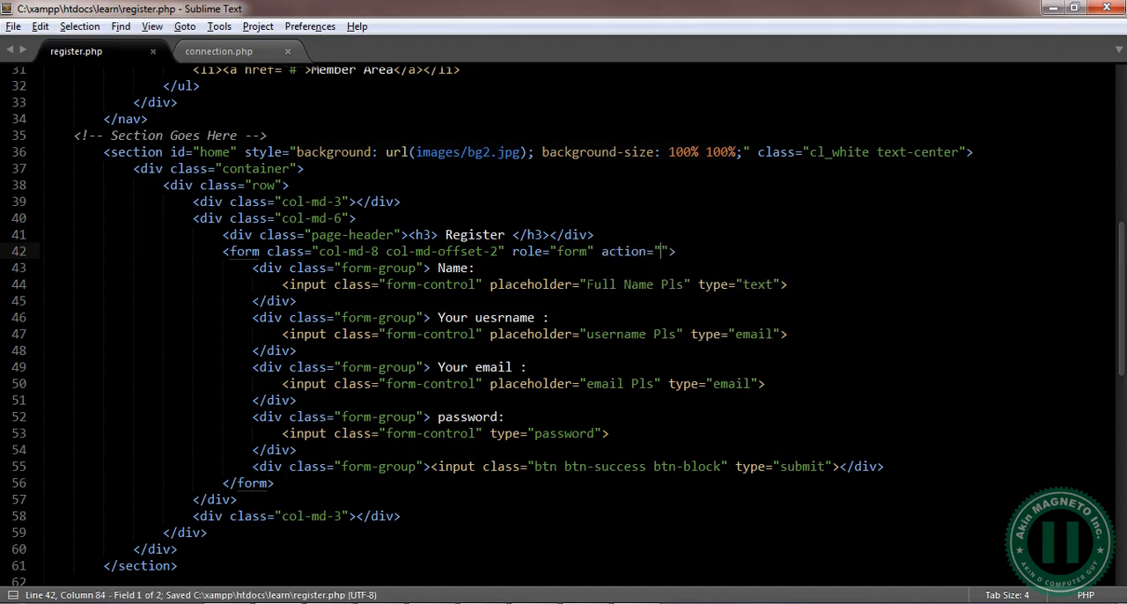
pyautogui.write('./')
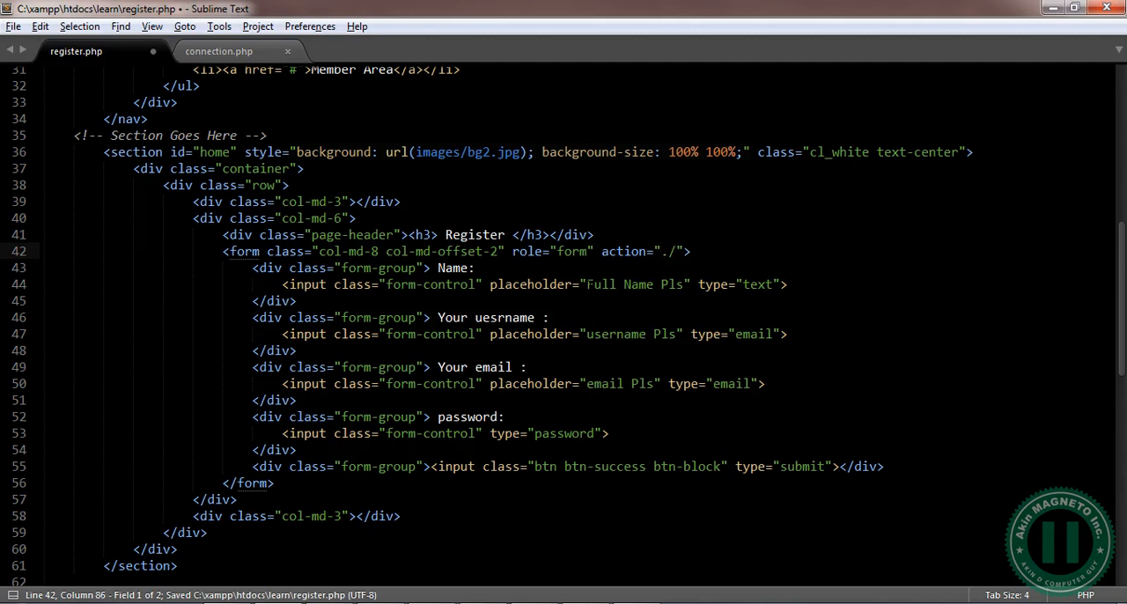
pyautogui.write('registra')
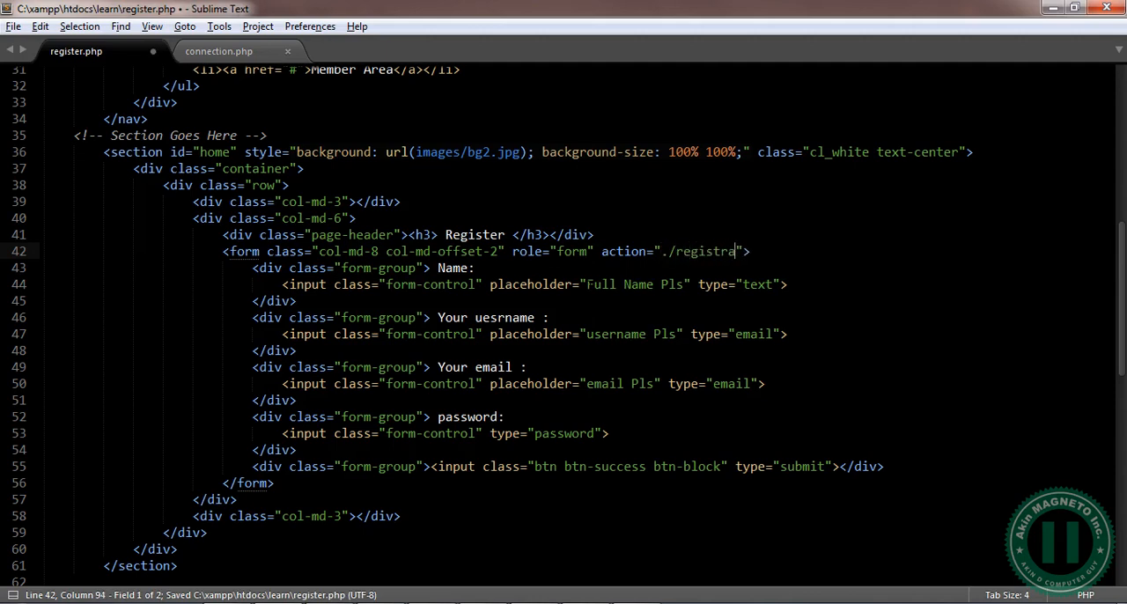
pyautogui.write('ation.php')
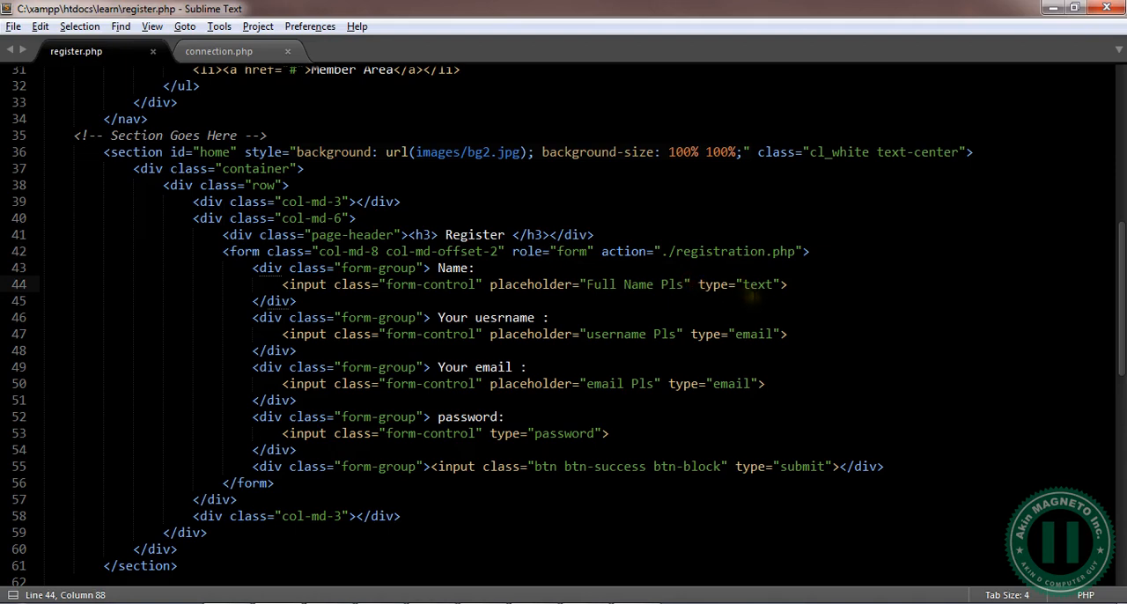
# Add name="name" and name="username" attributes to the first two inputs.
pyautogui.write('name=""')
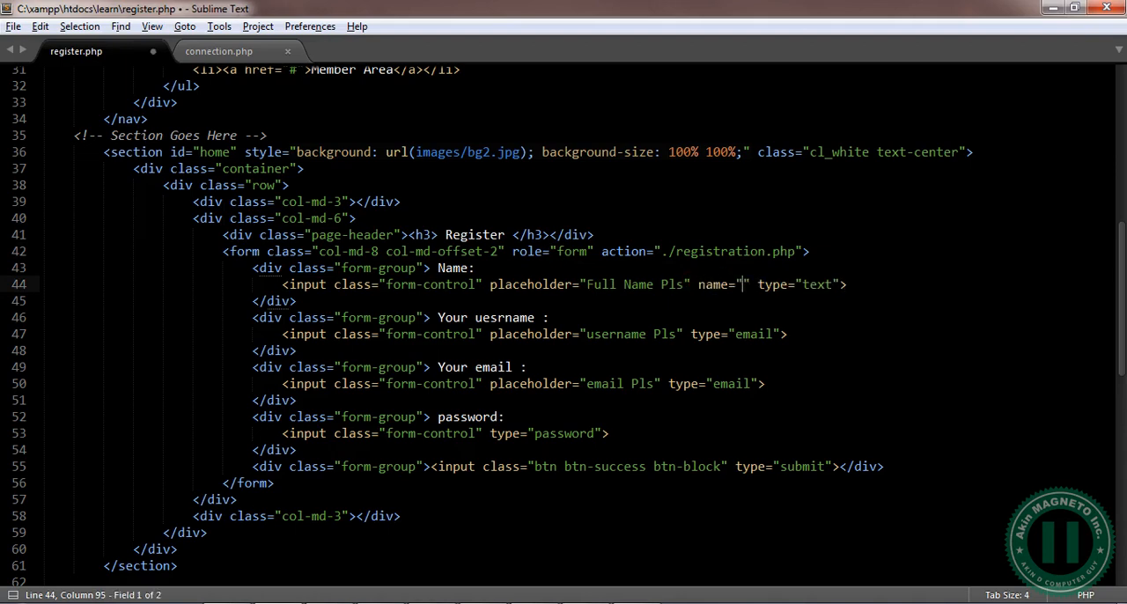
pyautogui.write('na')
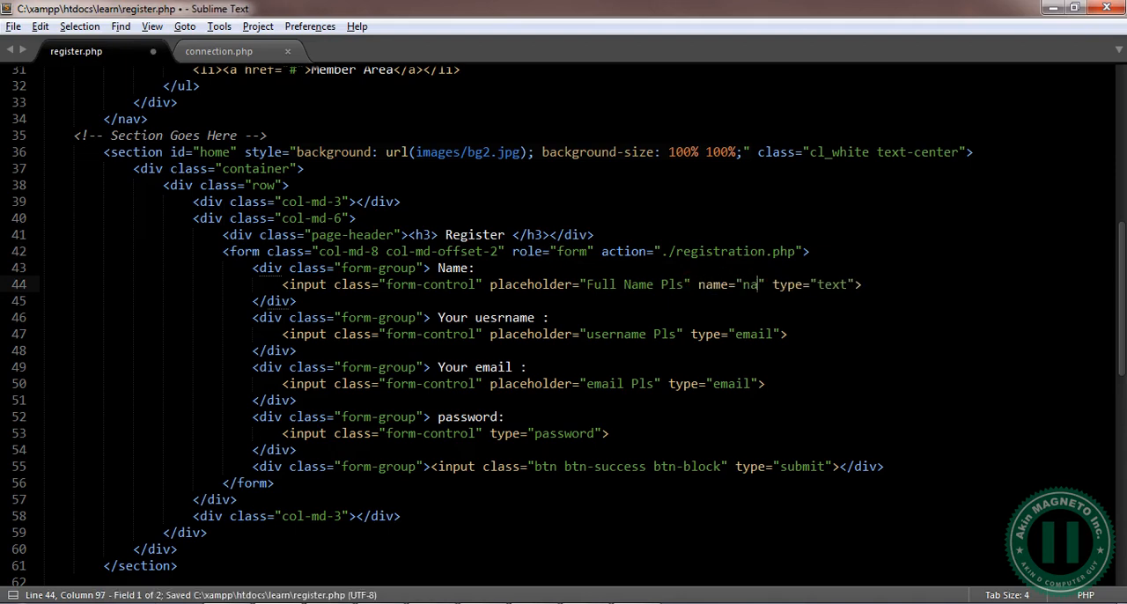
pyautogui.write('me')
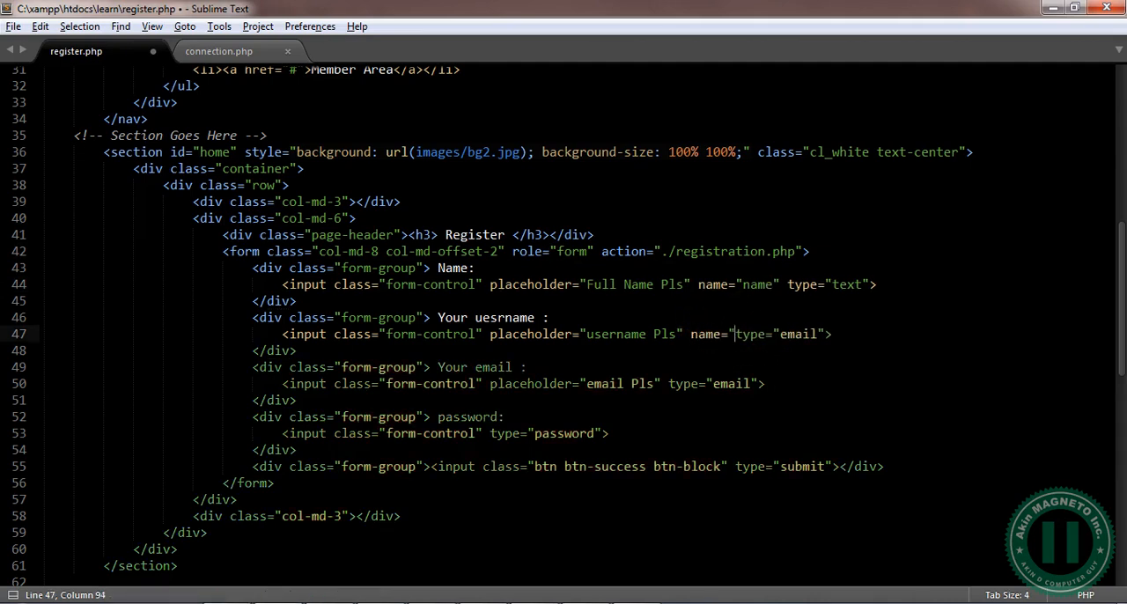
pyautogui.write('"')
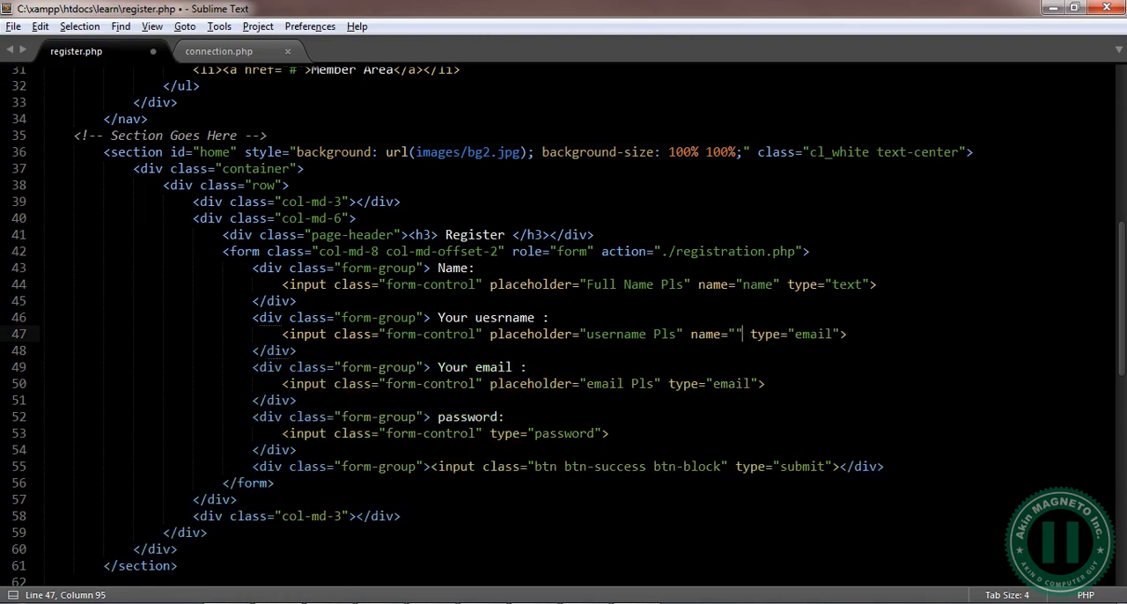
pyautogui.write('usernam')
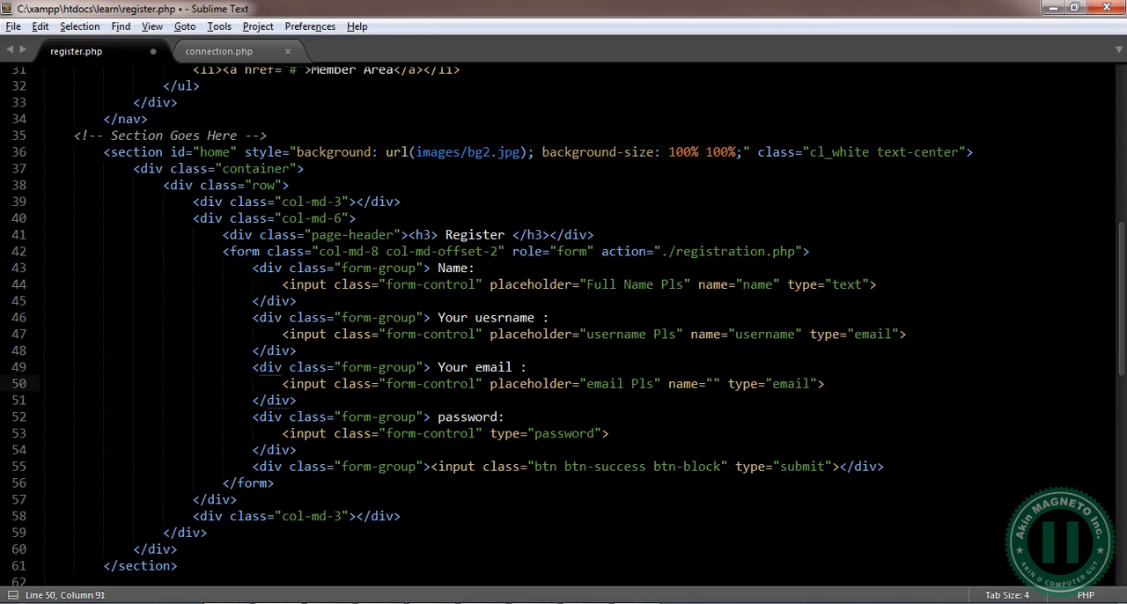
# Add name="email" and name="password" to the remaining inputs, saving register.php.
pyautogui.write('email')
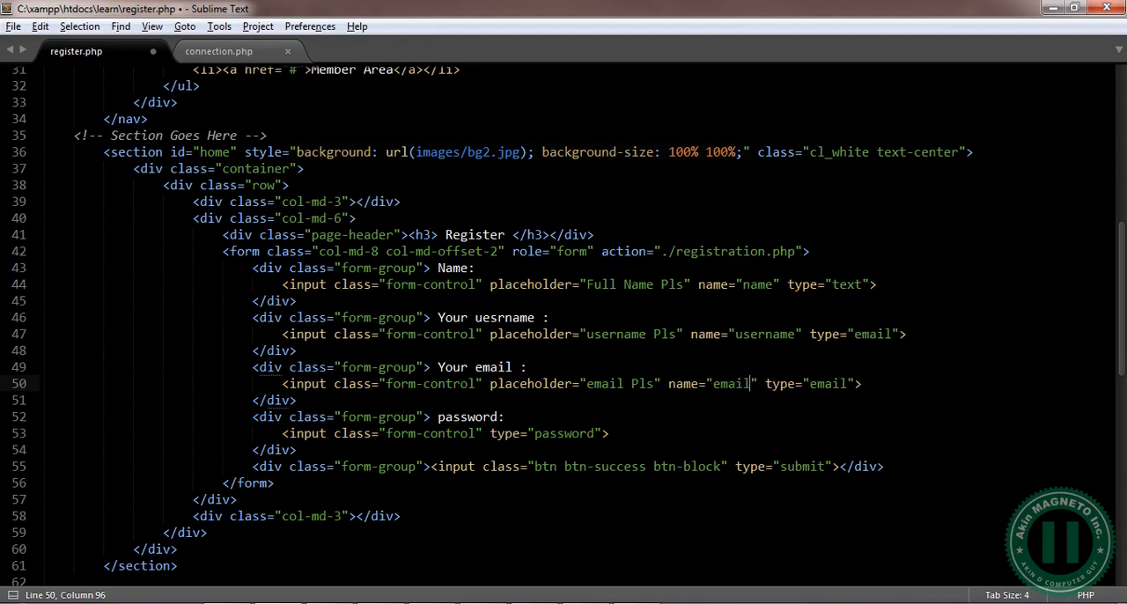
pyautogui.press('ctrl+s')
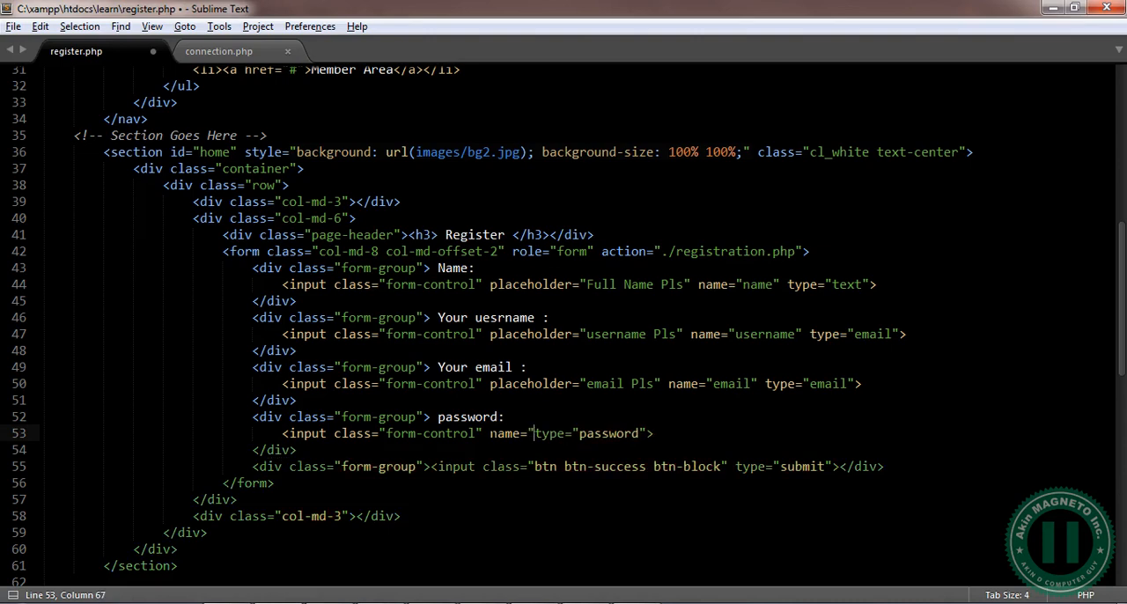
pyautogui.write('"')
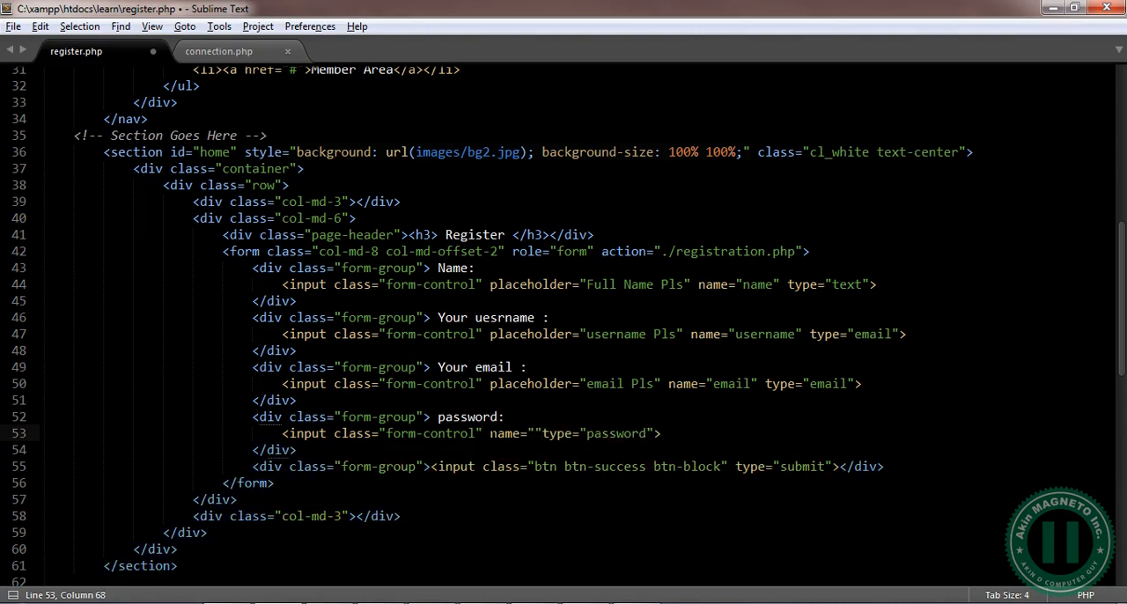
pyautogui.write('p')
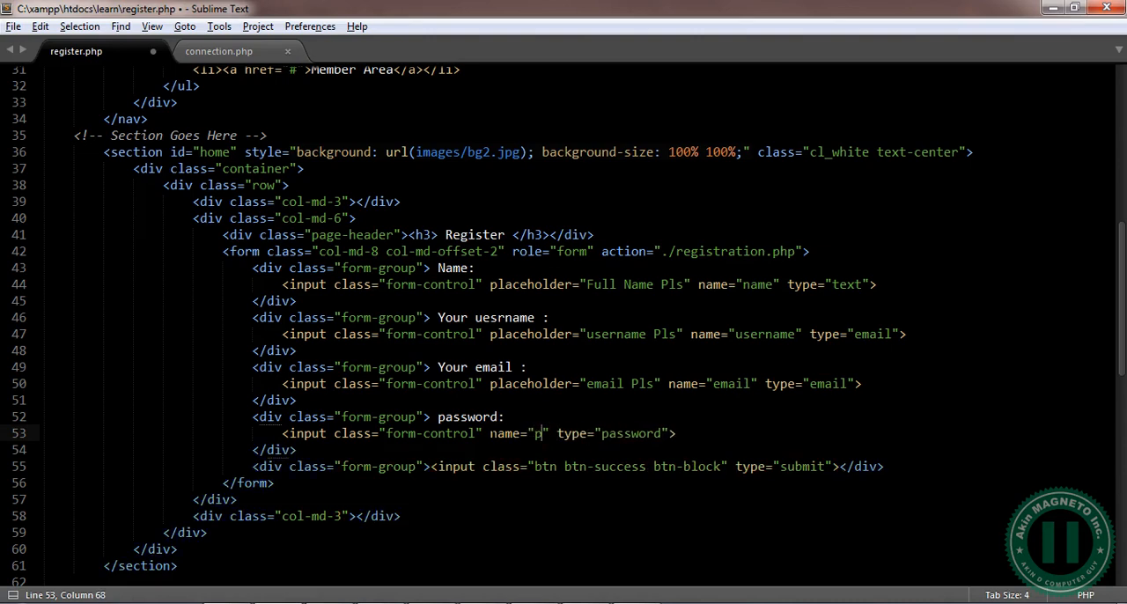
pyautogui.write('assword')
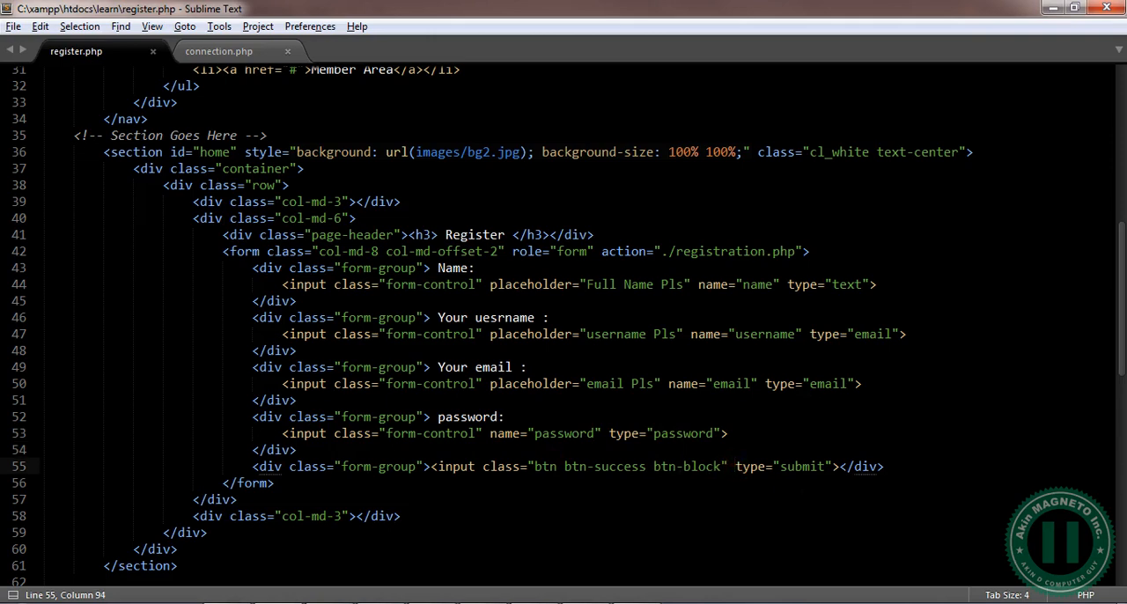
# Give the submit input value="Register" before its type attribute.
pyautogui.write('value=')
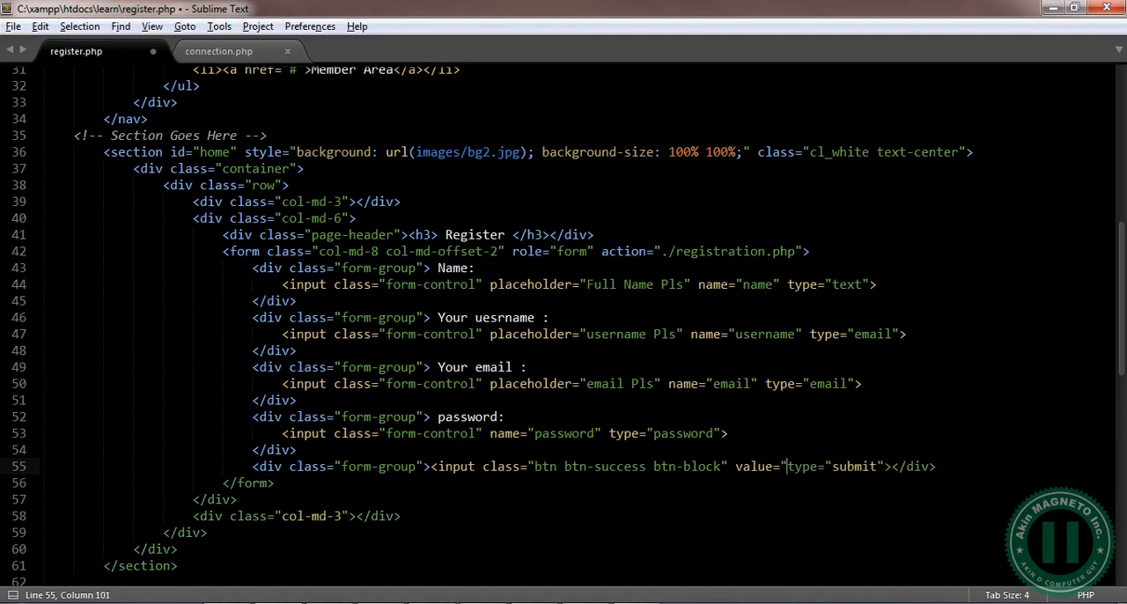
pyautogui.write('" "')
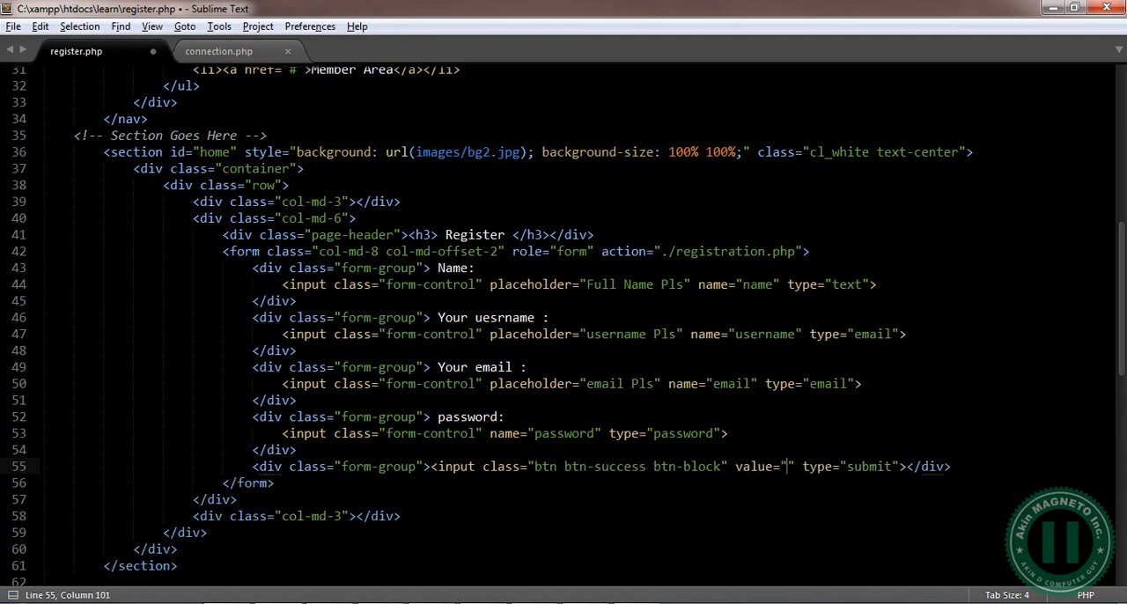
pyautogui.write('Regi')
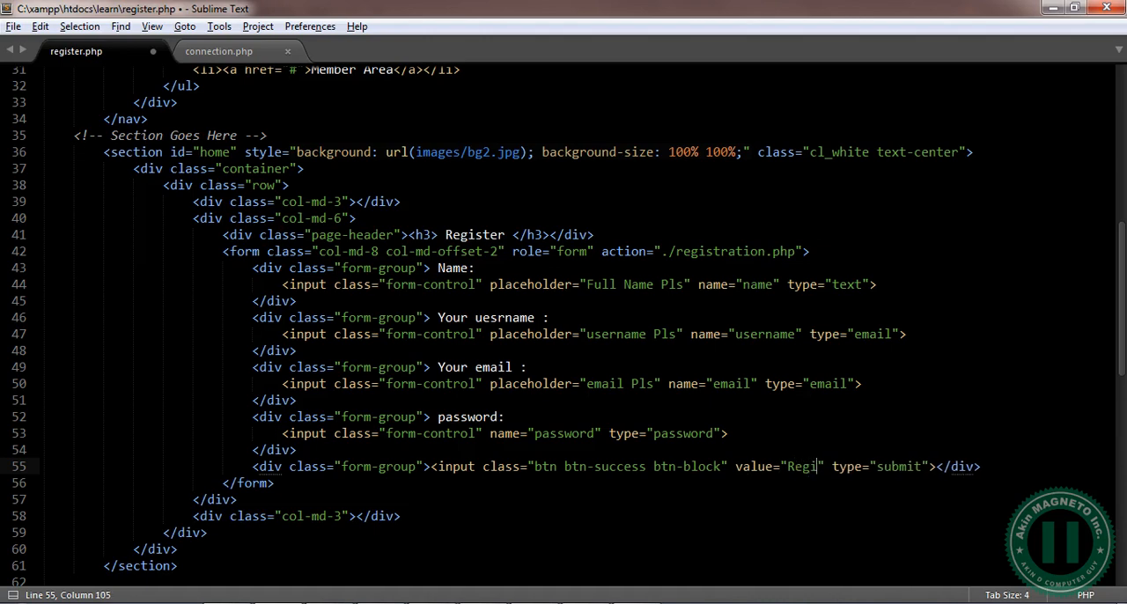
pyautogui.write('ster')
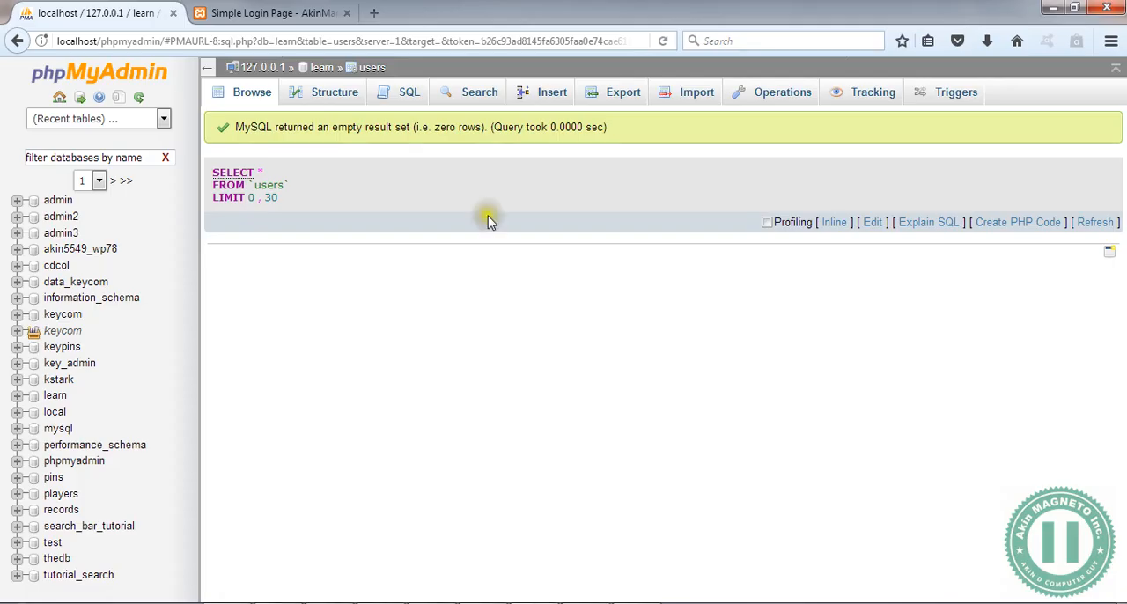
# Check the learn database's users table in phpMyAdmin, which holds zero rows.
pyautogui.click(273, 13)
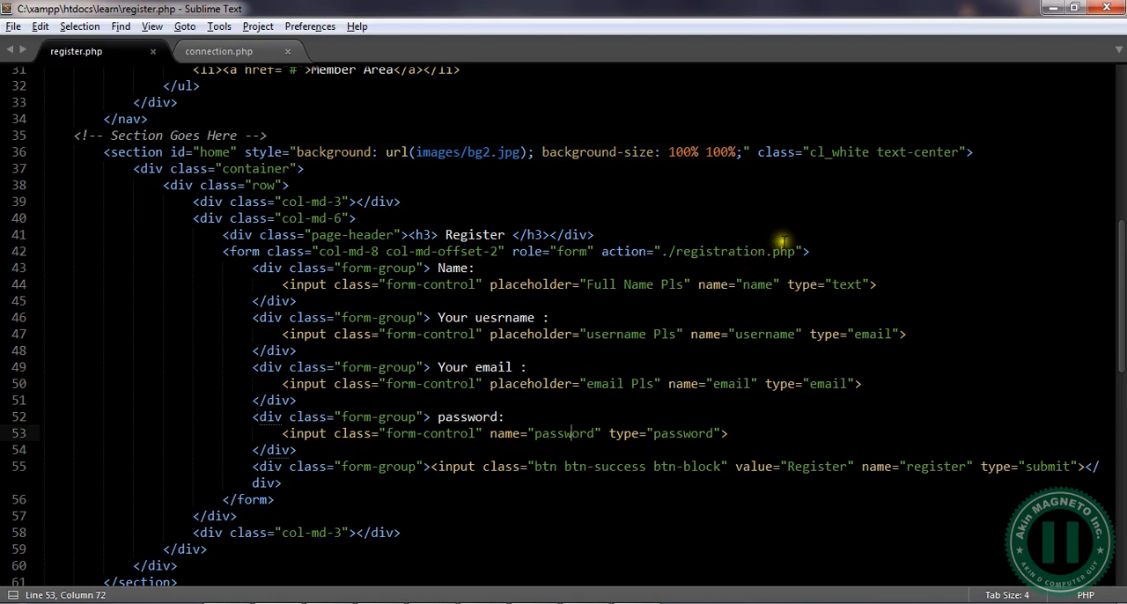
# Review register.php's ./registration.php form action and the inputs' name attributes.
pyautogui.doubleClick(731, 251)
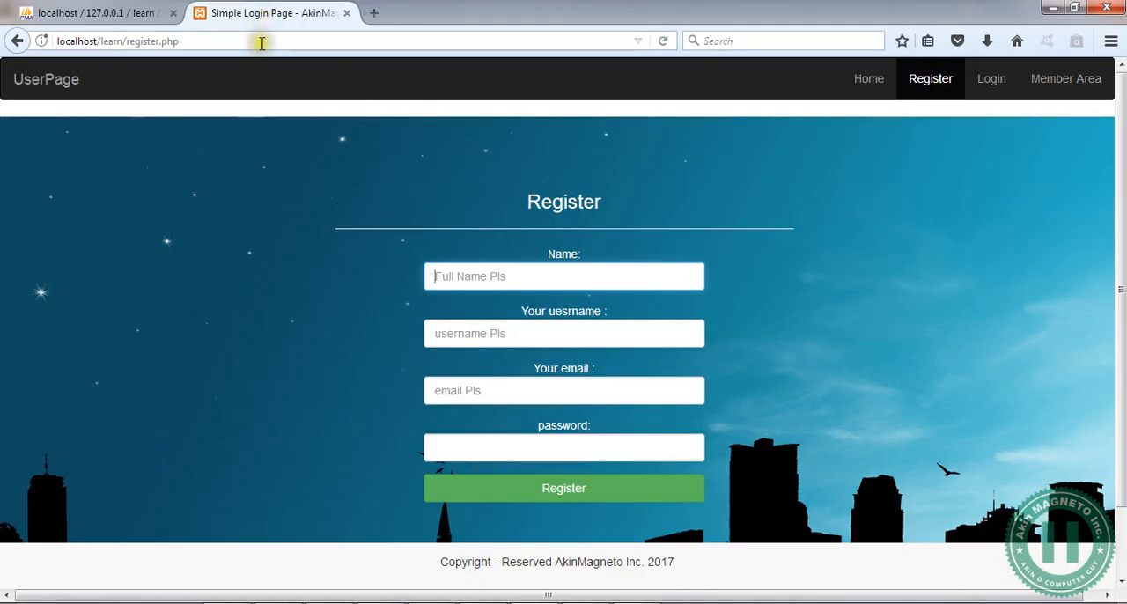
# Fill the Register form with ilk, jilk09 and an email, then submit it.
pyautogui.click(563, 275)
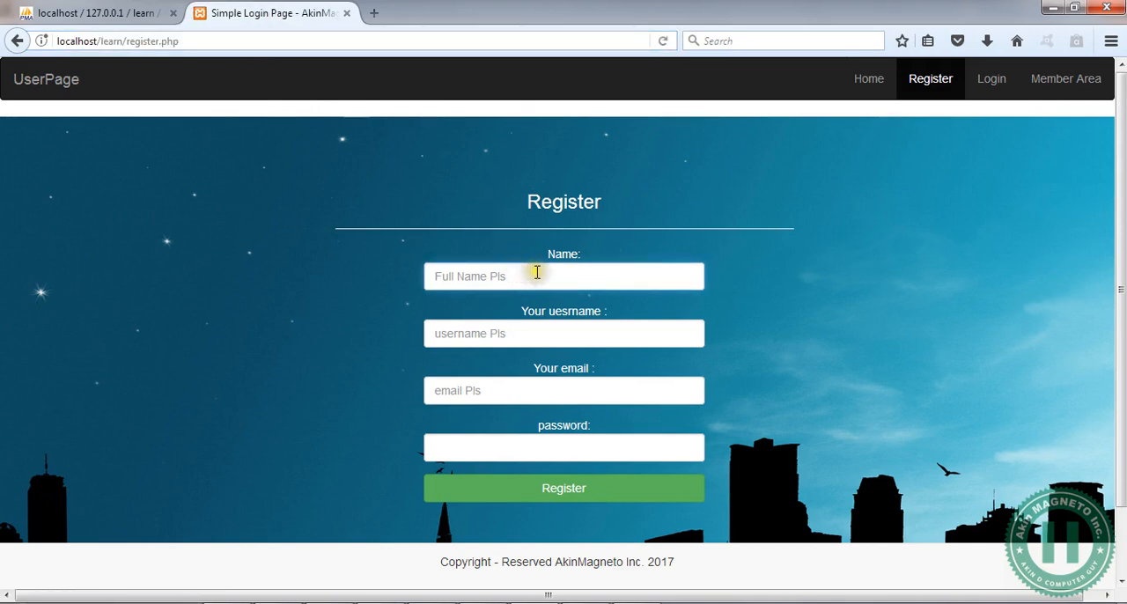
pyautogui.click(564, 276)
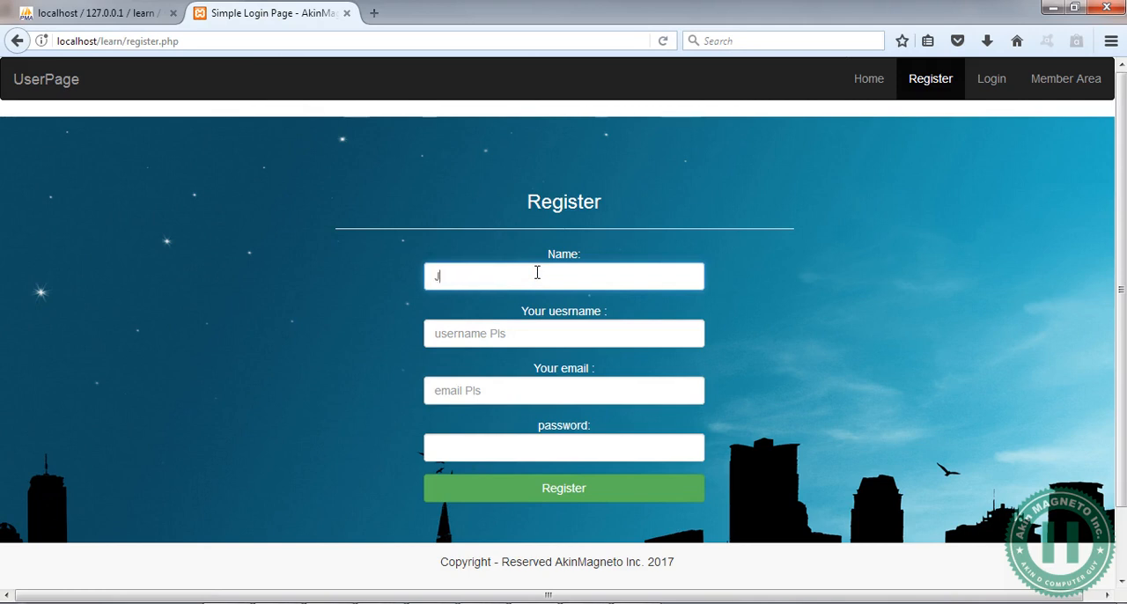
pyautogui.write('ilk')
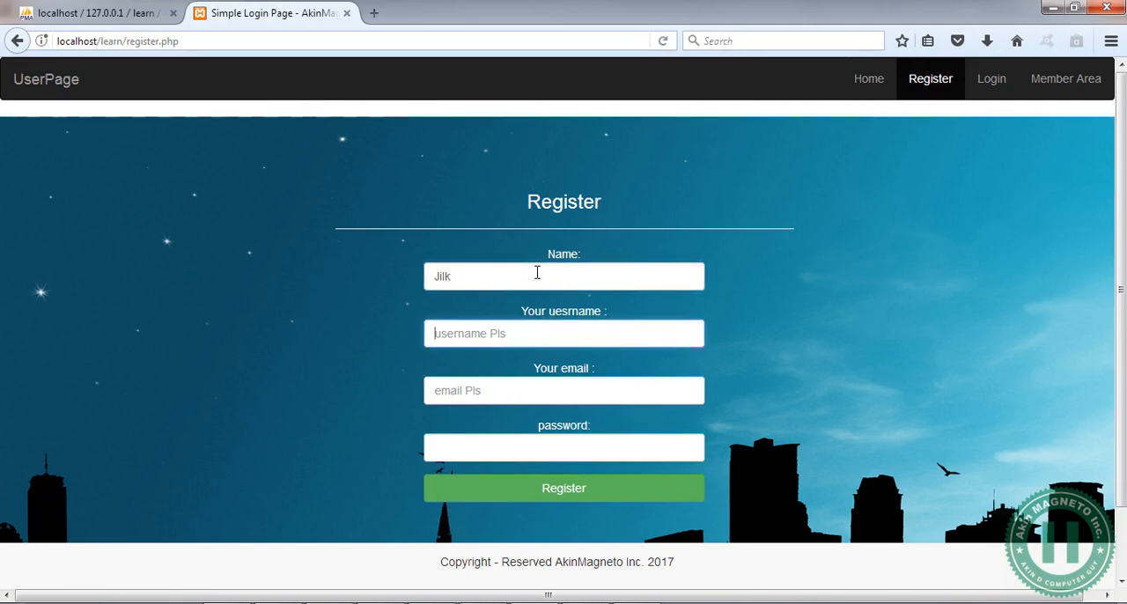
pyautogui.write('jilk09')
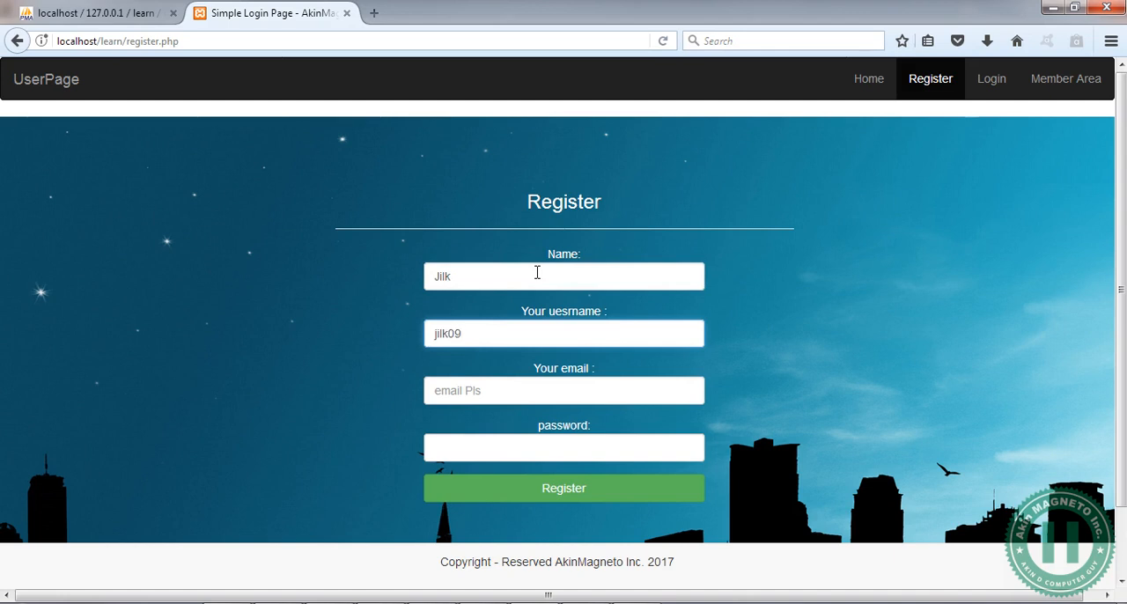
pyautogui.click(563, 390)
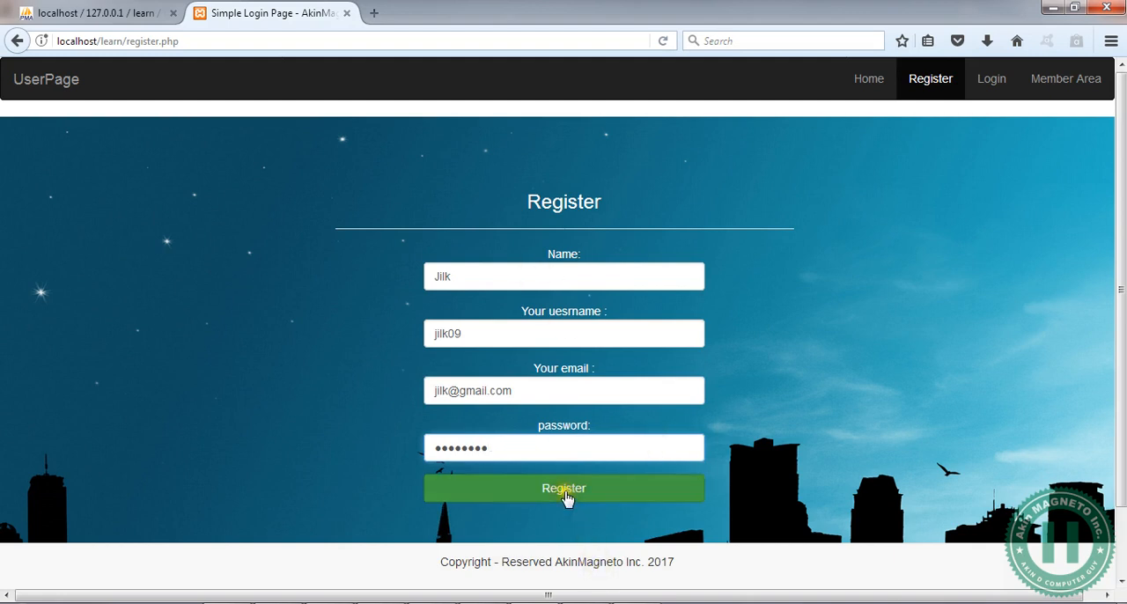
pyautogui.click(563, 488)
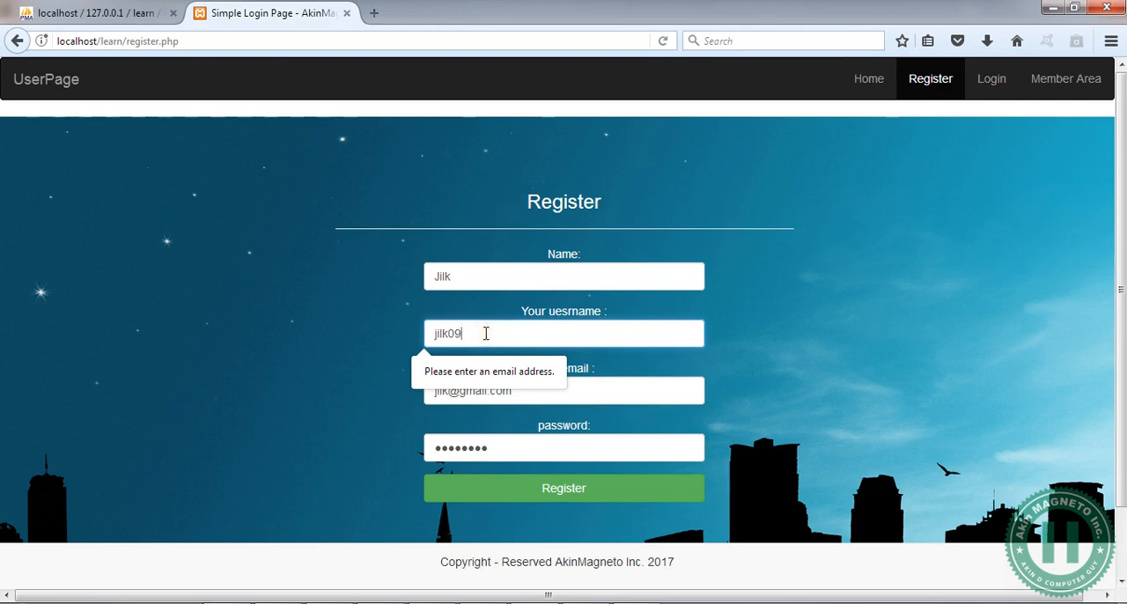
pyautogui.moveTo(530, 328)
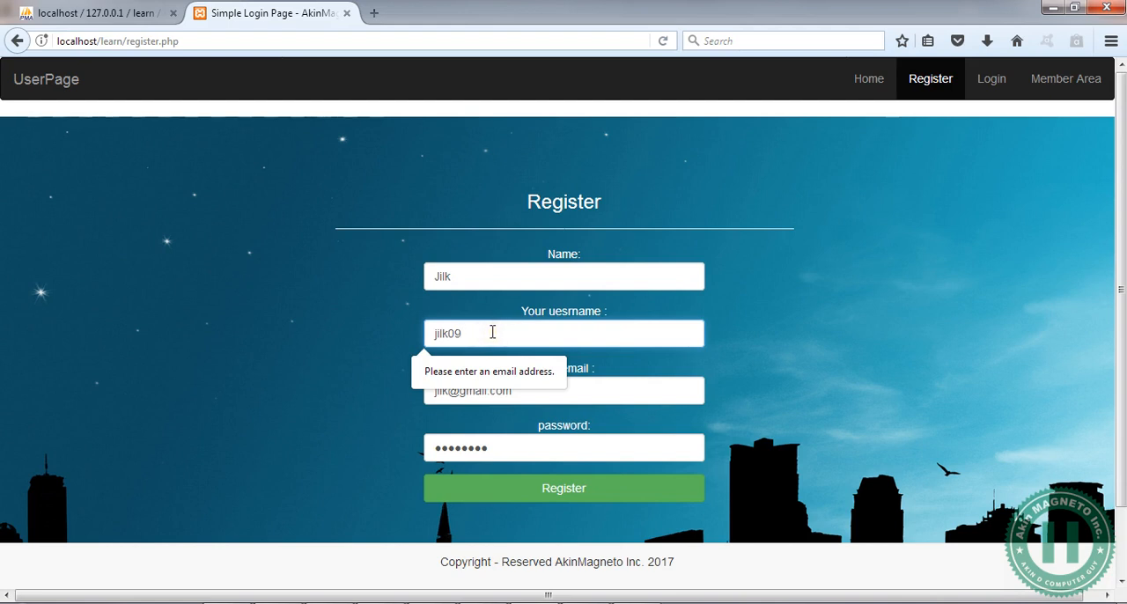
pyautogui.moveTo(584, 332)
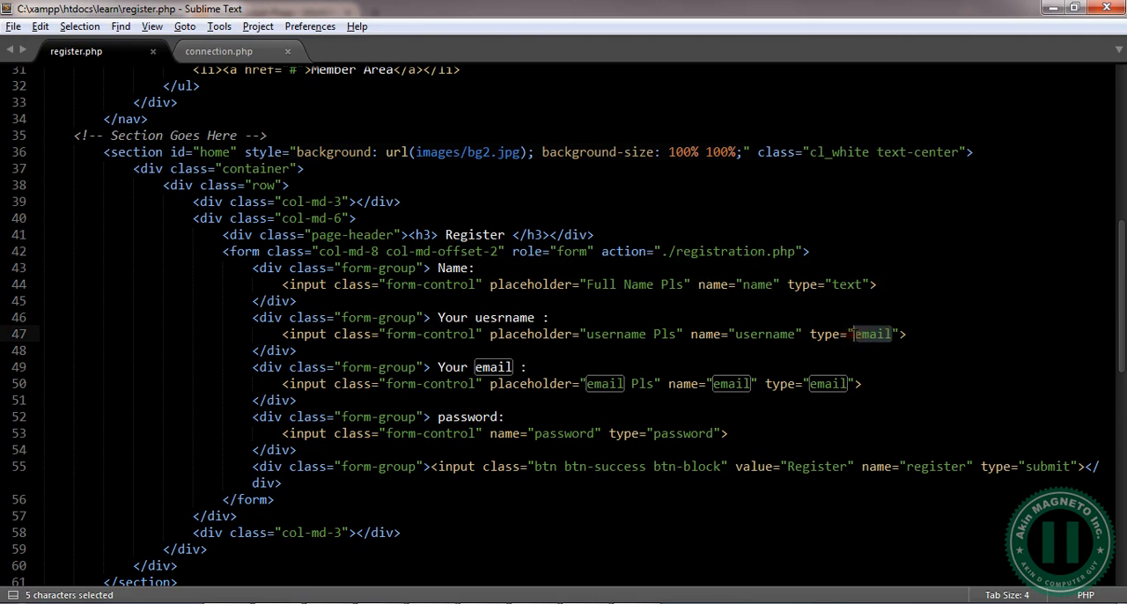
# Change the username input's type from email to text in register.php.
pyautogui.write('text')
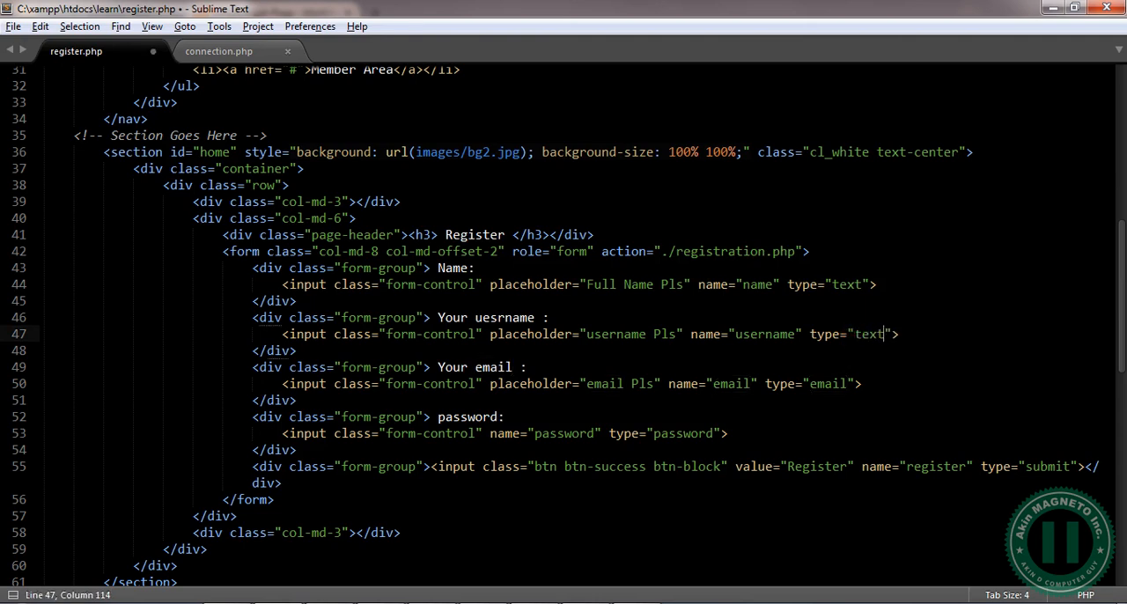
pyautogui.click(273, 12)
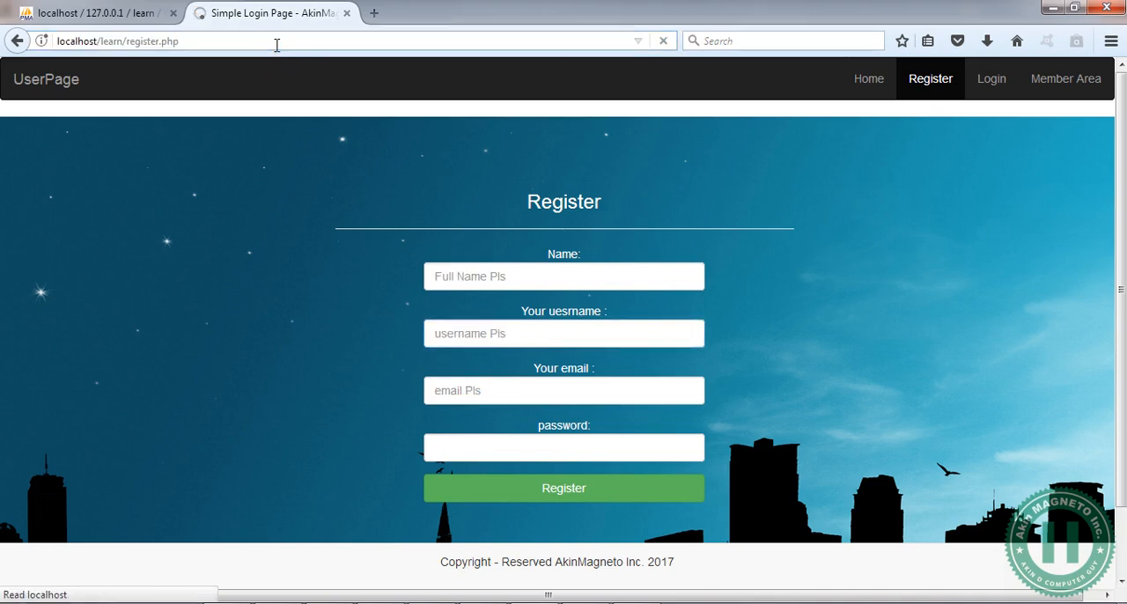
pyautogui.click(563, 275)
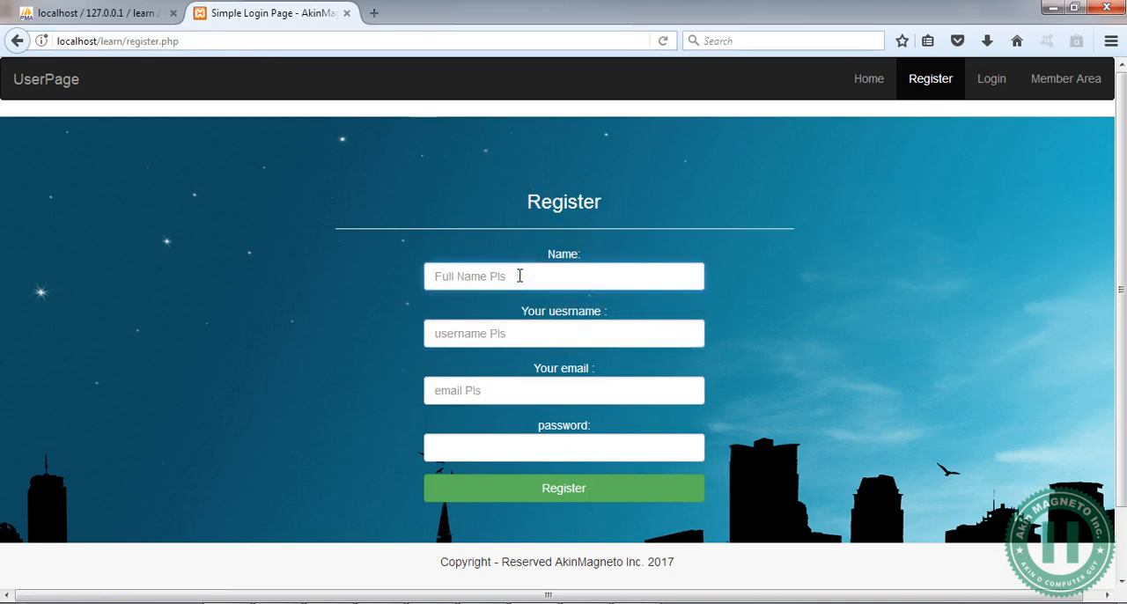
pyautogui.write('jiu')
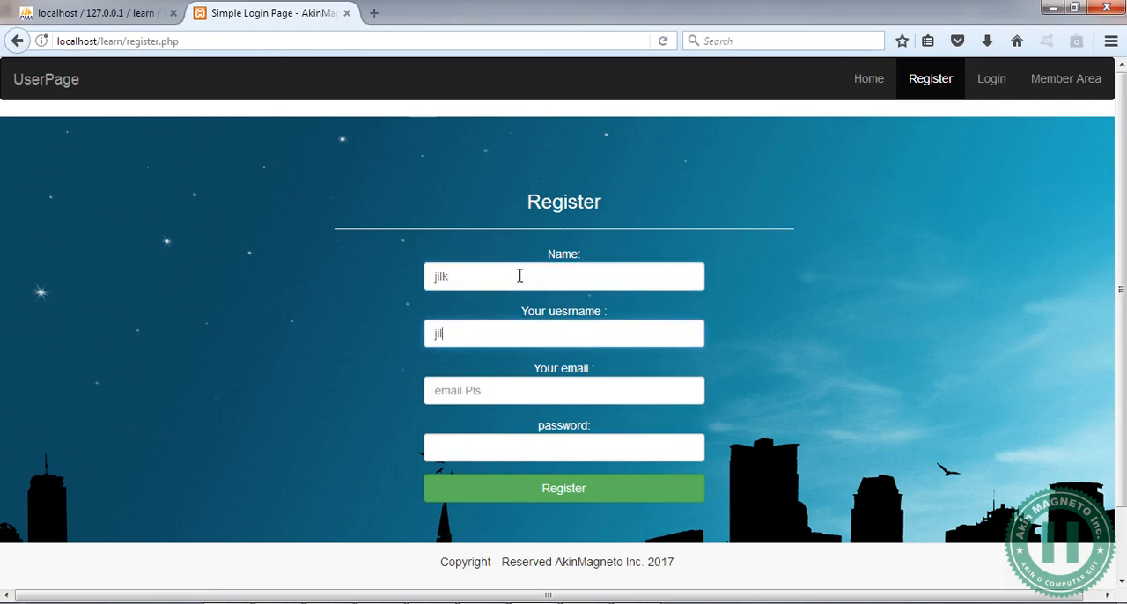
pyautogui.click(562, 390)
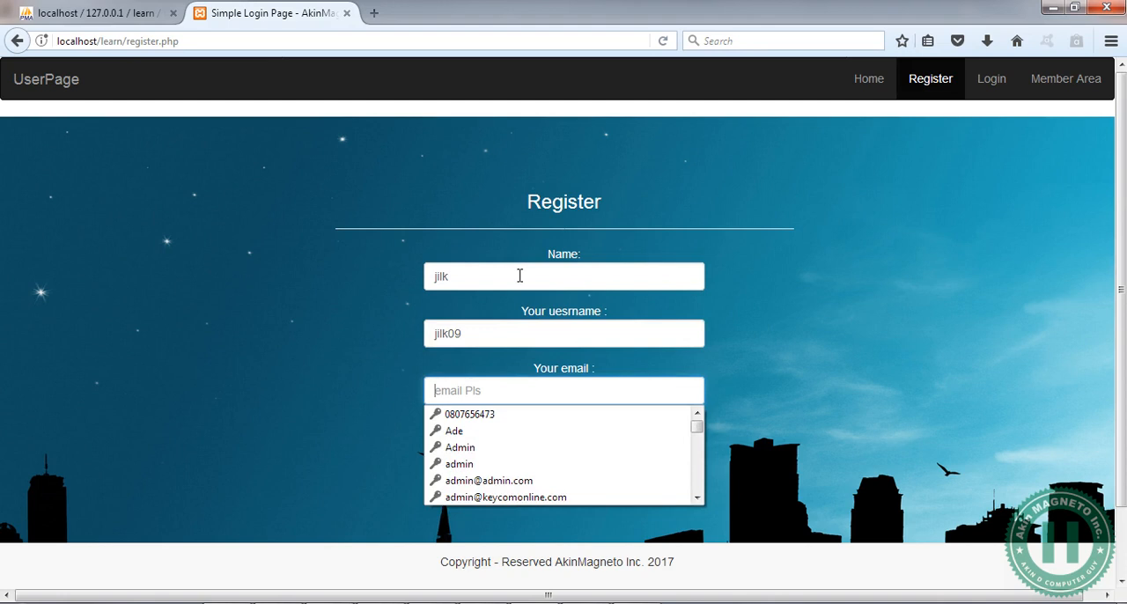
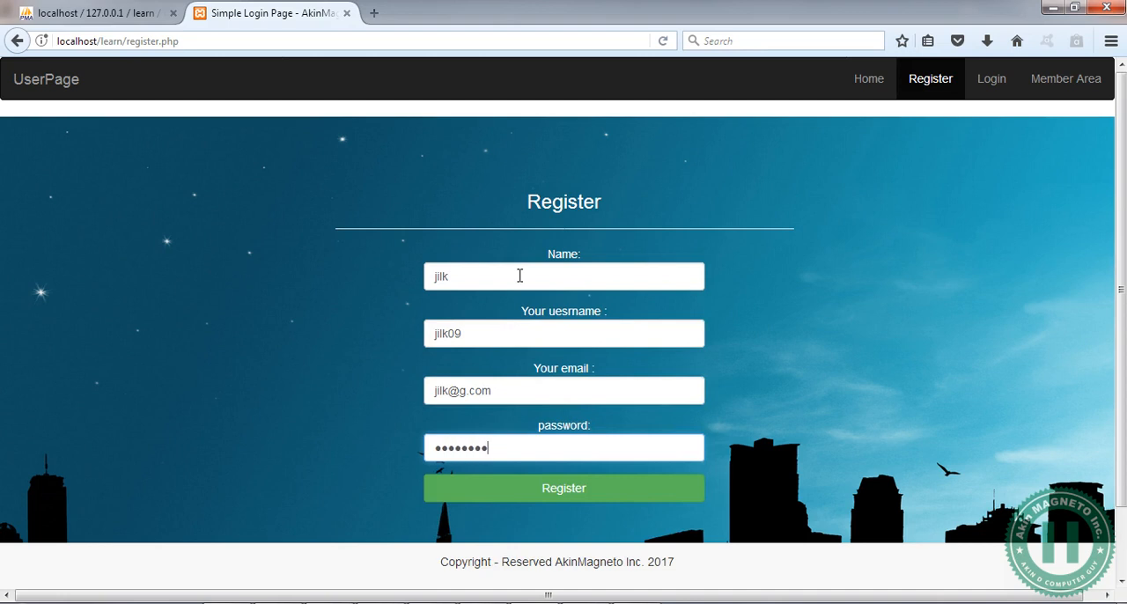
pyautogui.click(562, 488)
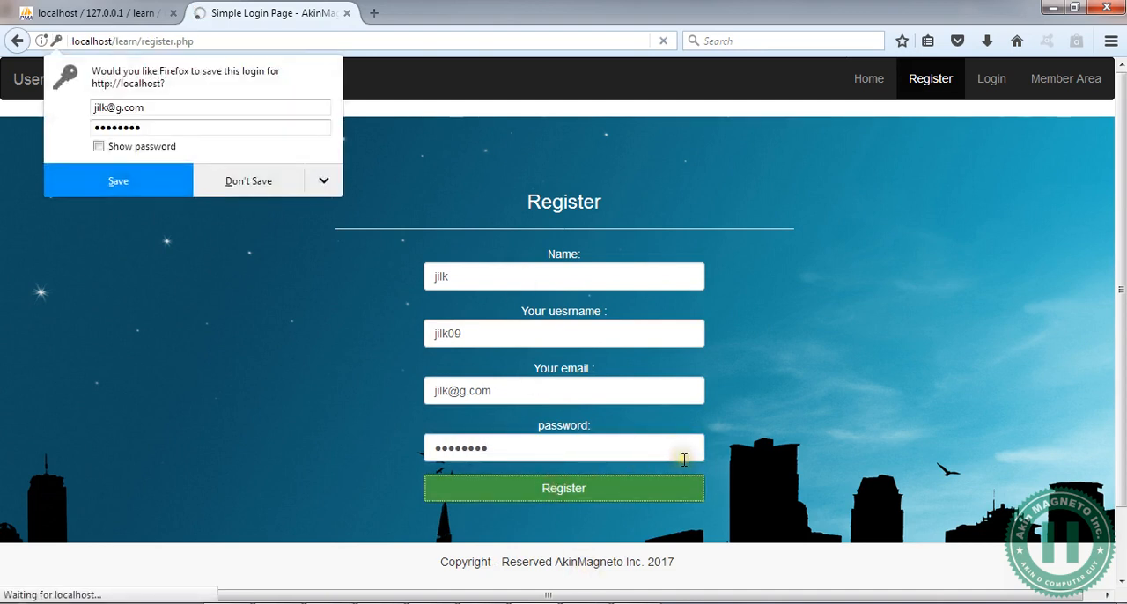
pyautogui.moveTo(338, 143)
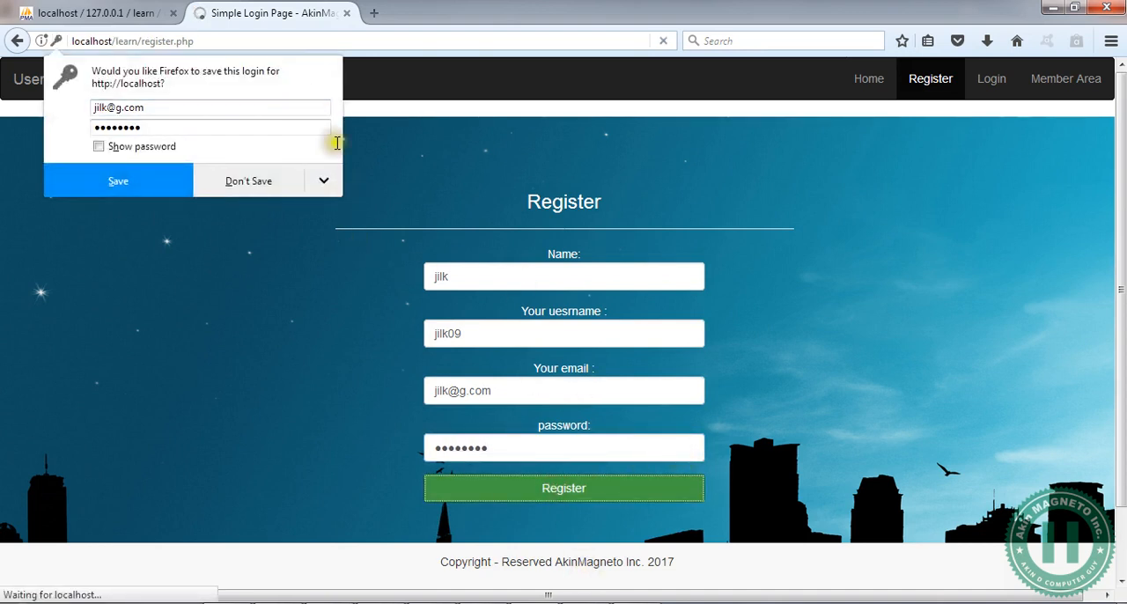
pyautogui.click(249, 180)
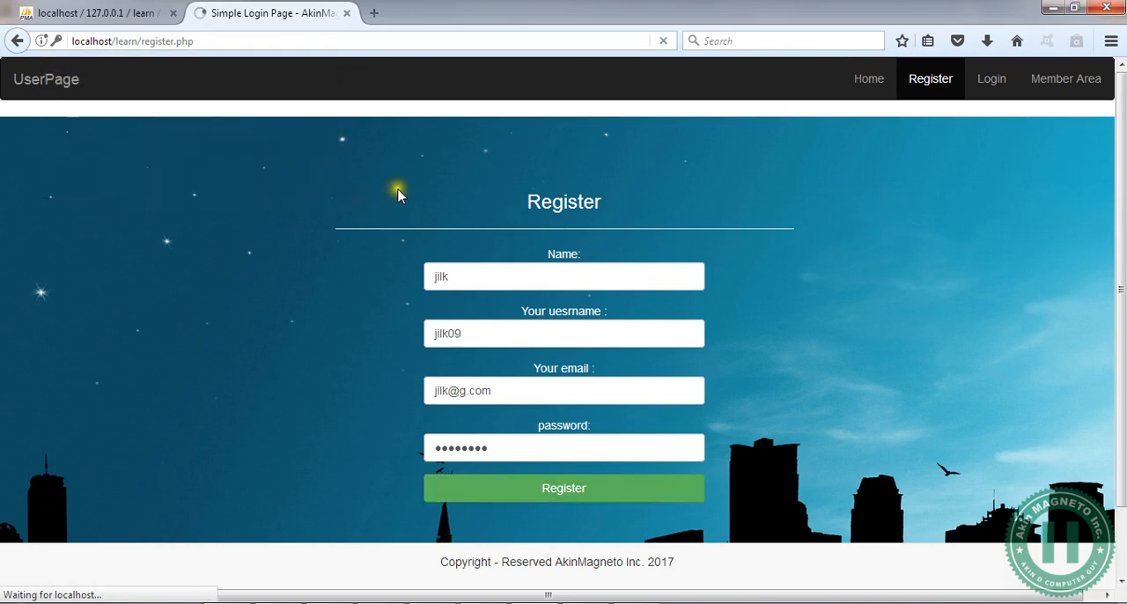
pyautogui.click(564, 488)
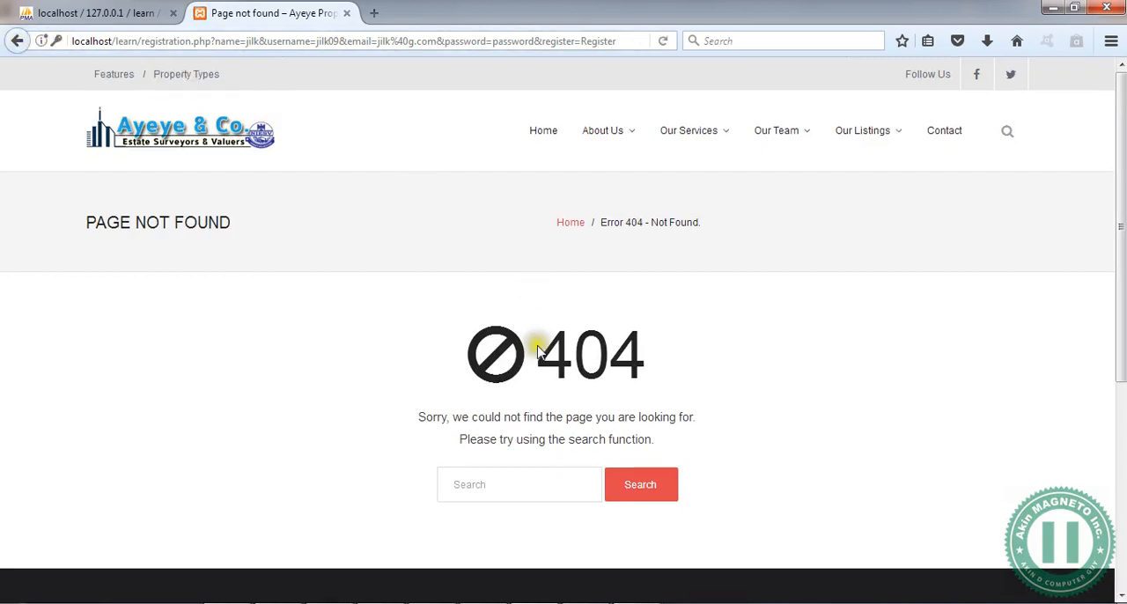
pyautogui.moveTo(283, 119)
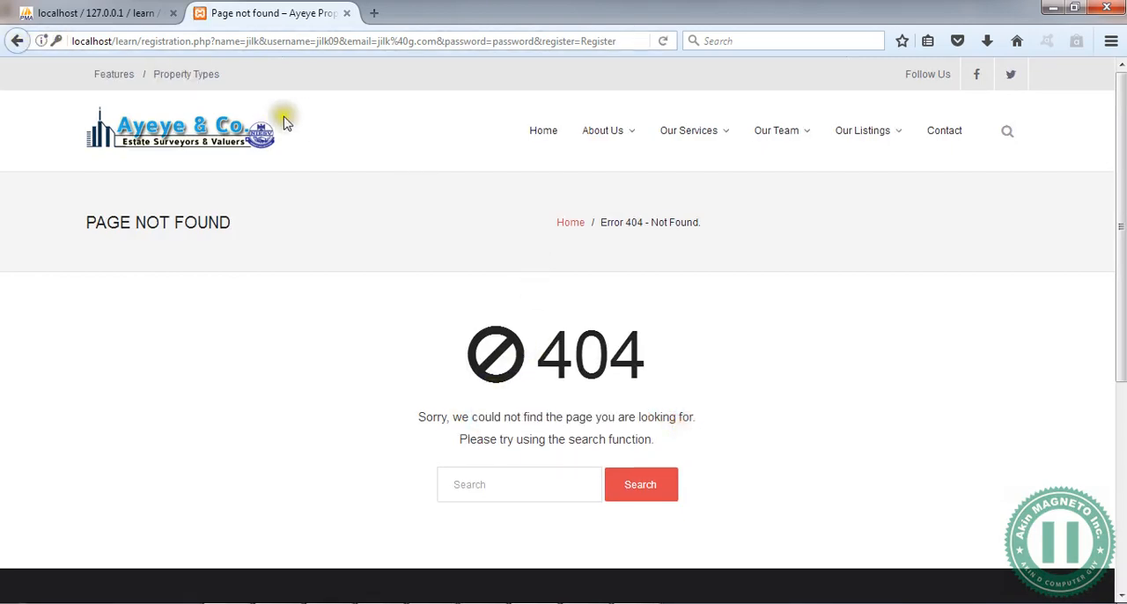
# Scroll the registration.php 404 page showing the submitted form values in the URL.
pyautogui.scroll(-3)
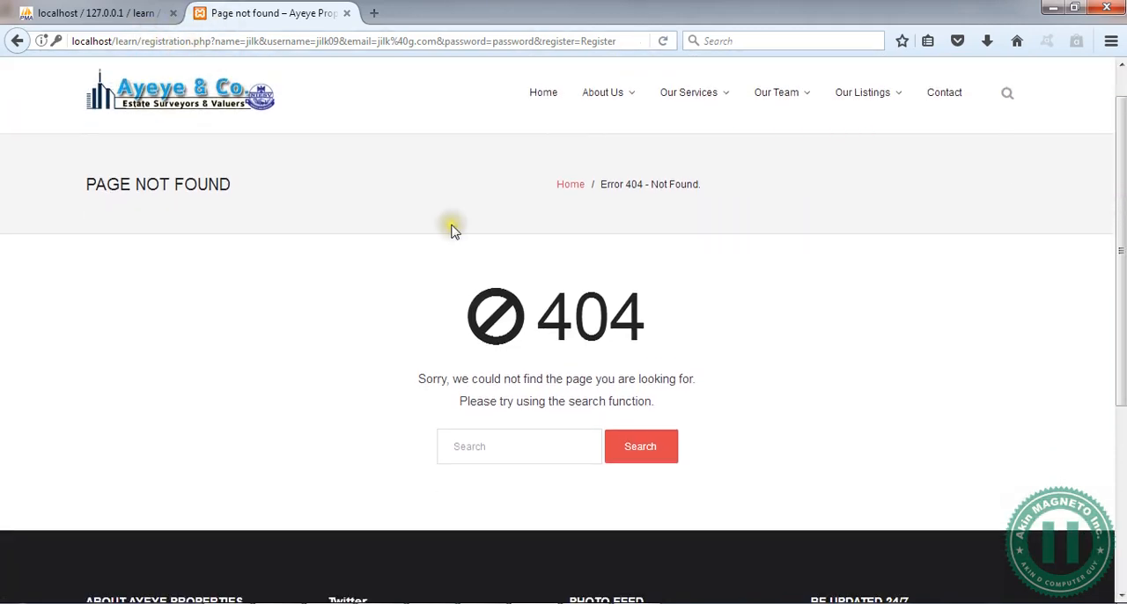
pyautogui.click(16, 41)
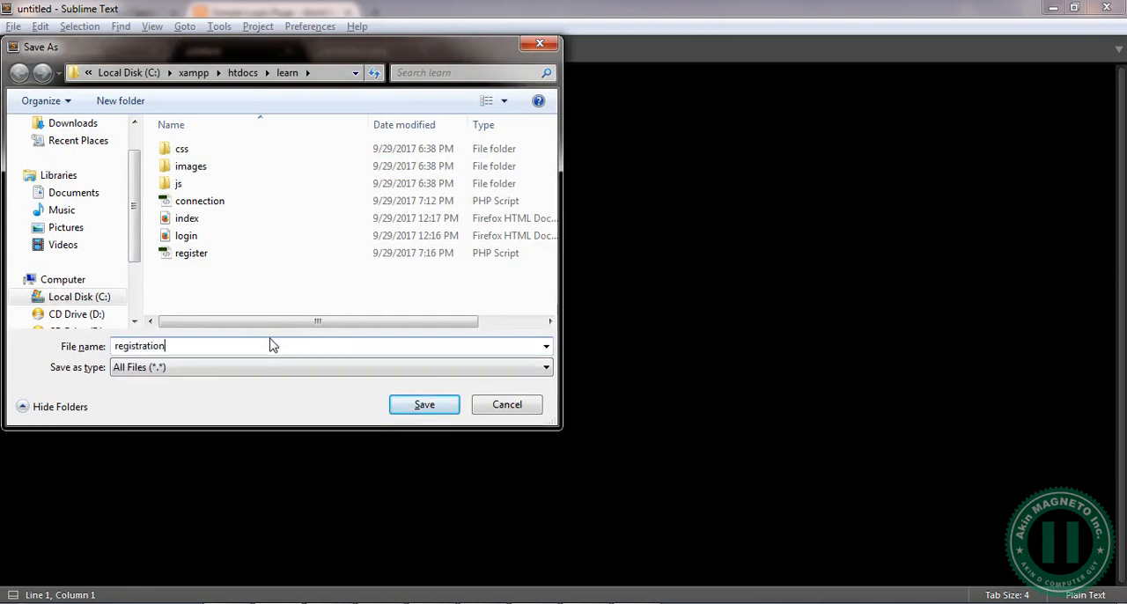
# Save the new file as registration.php in C:\xampp\htdocs\learn.
pyautogui.write('.php')
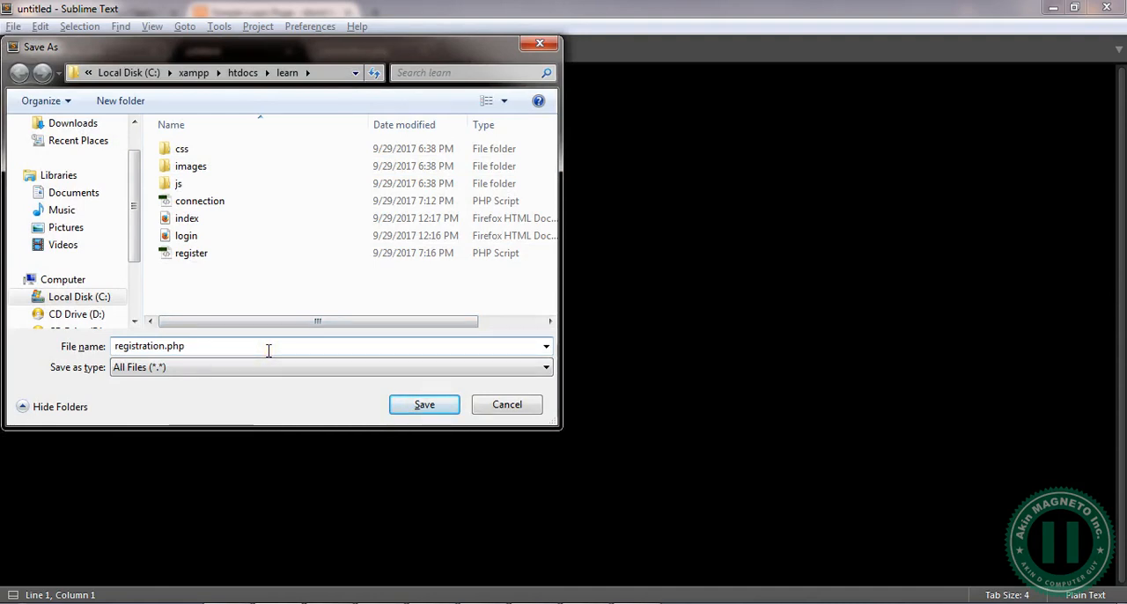
pyautogui.click(423, 404)
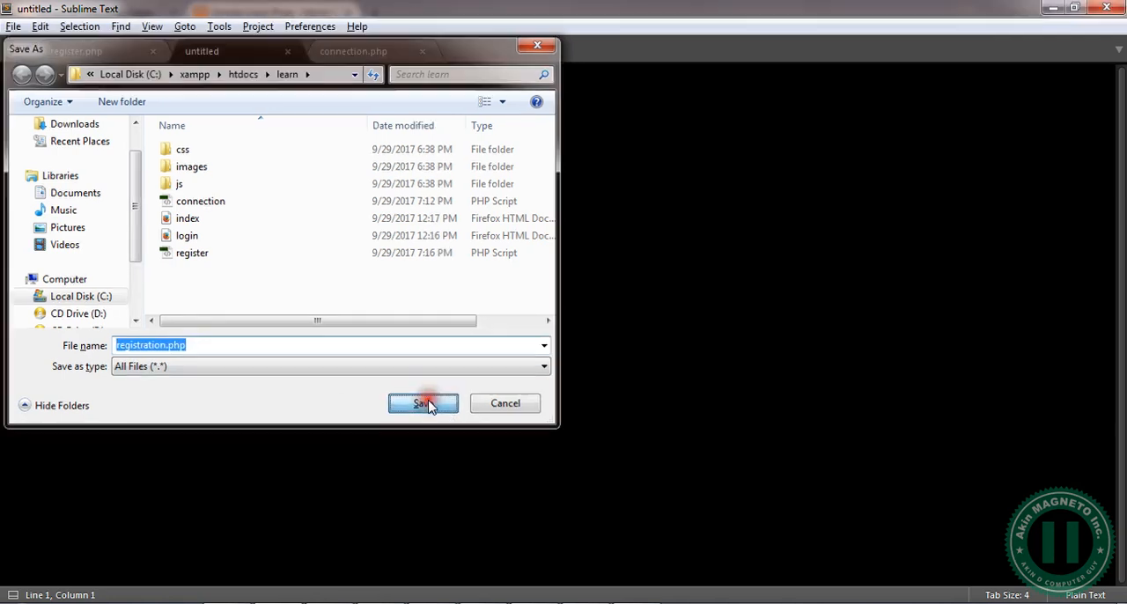